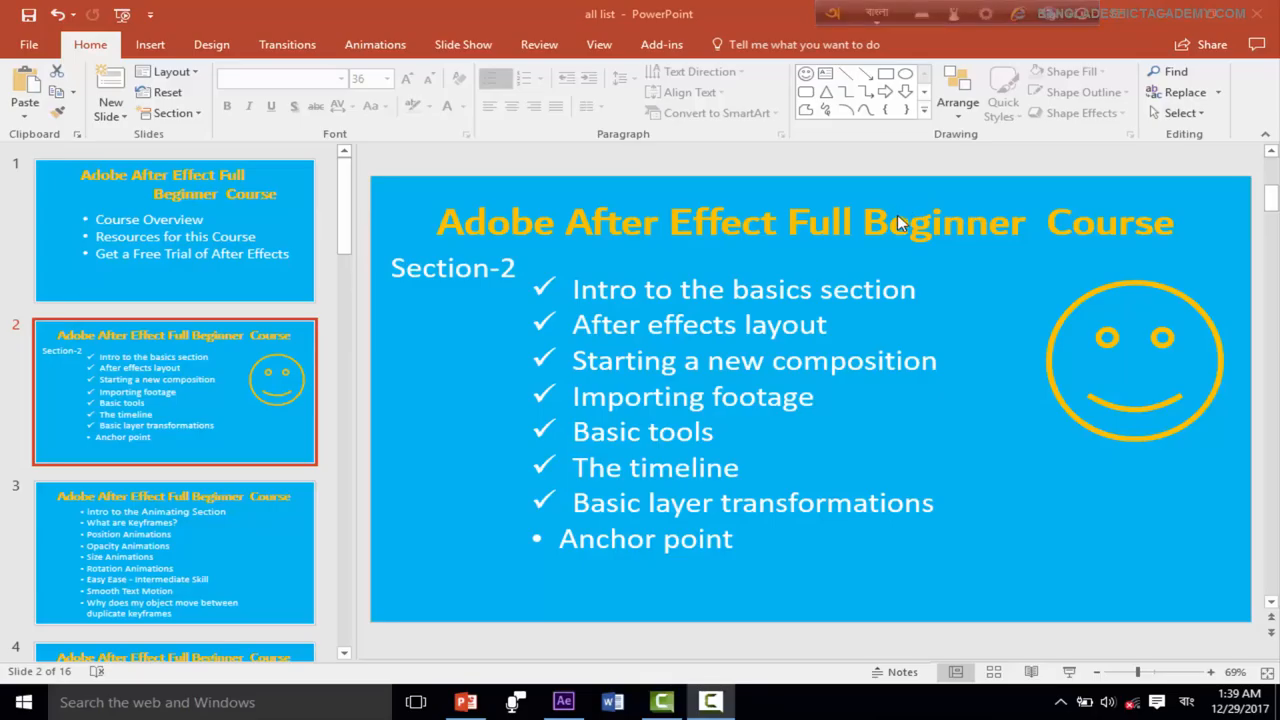
mouse_move(628, 424)
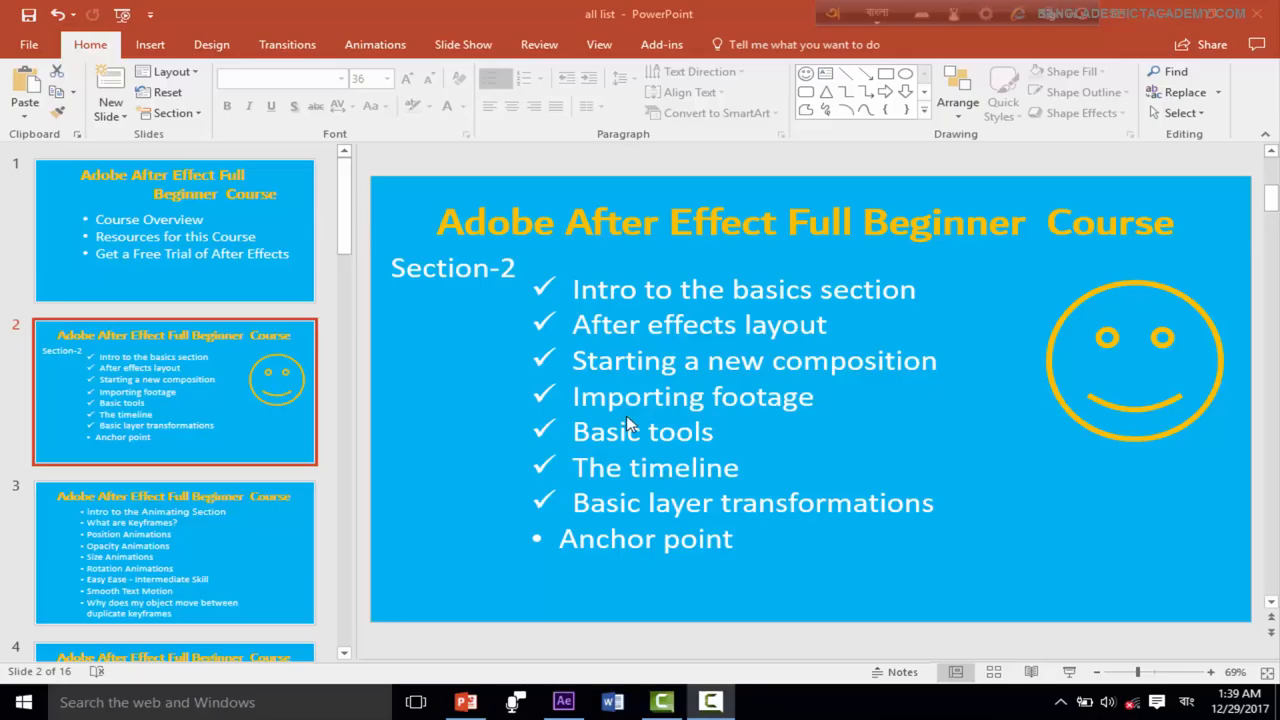
mouse_move(568, 551)
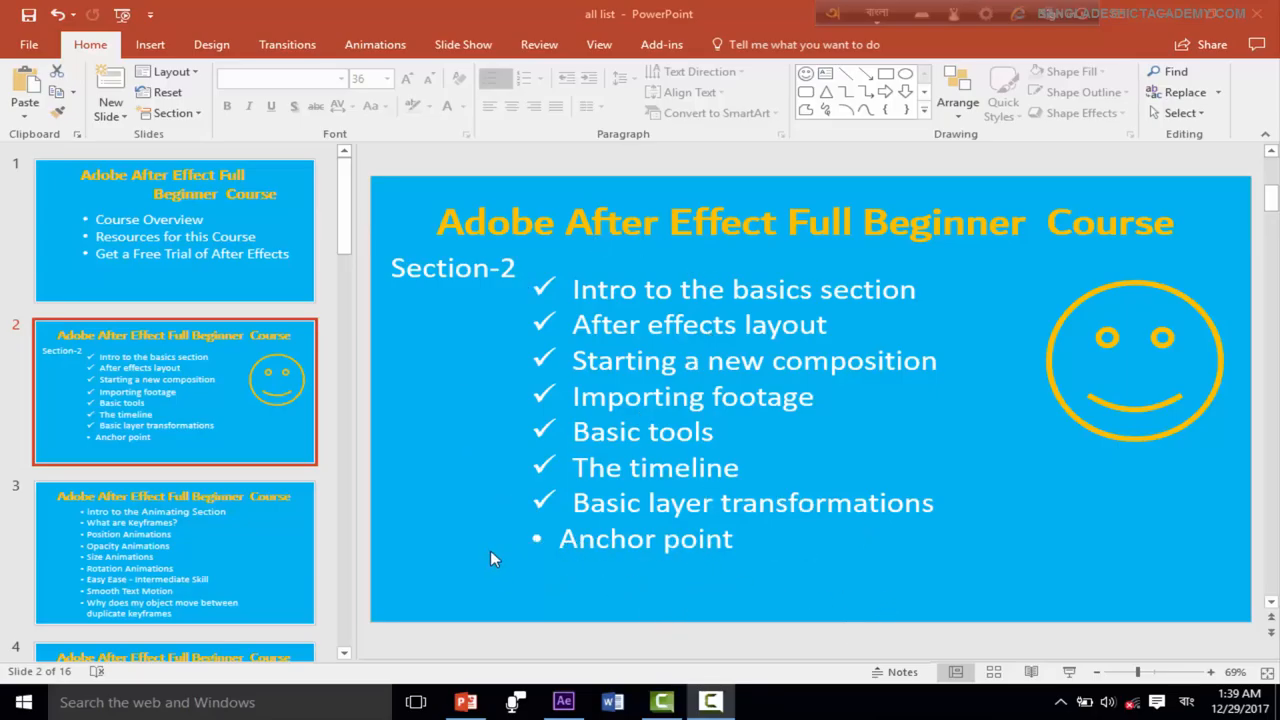
mouse_move(788, 498)
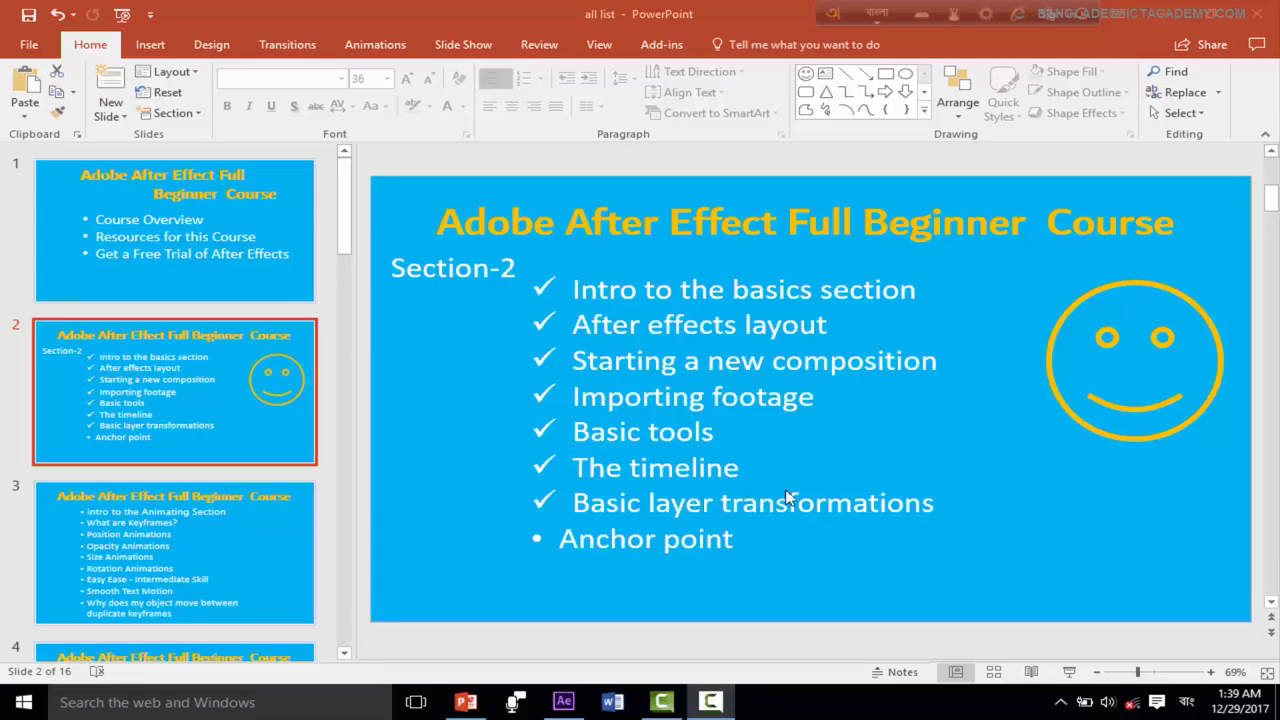
mouse_move(591, 266)
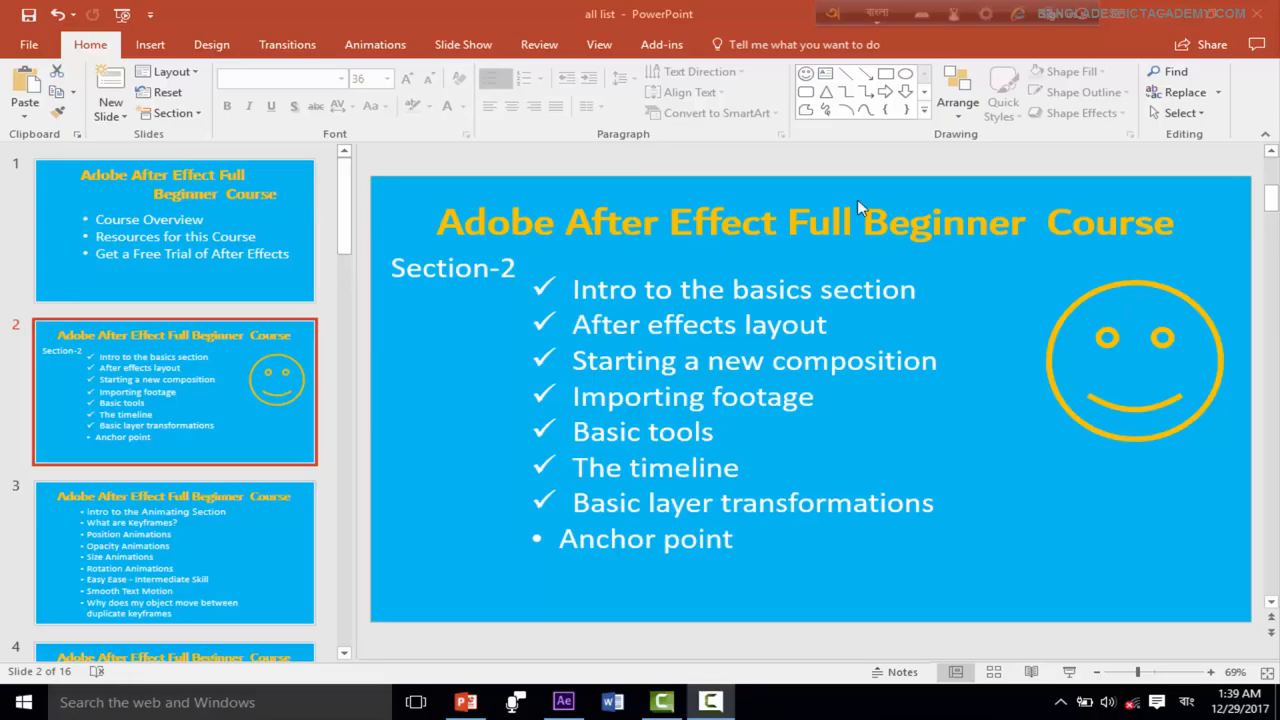
mouse_move(1041, 571)
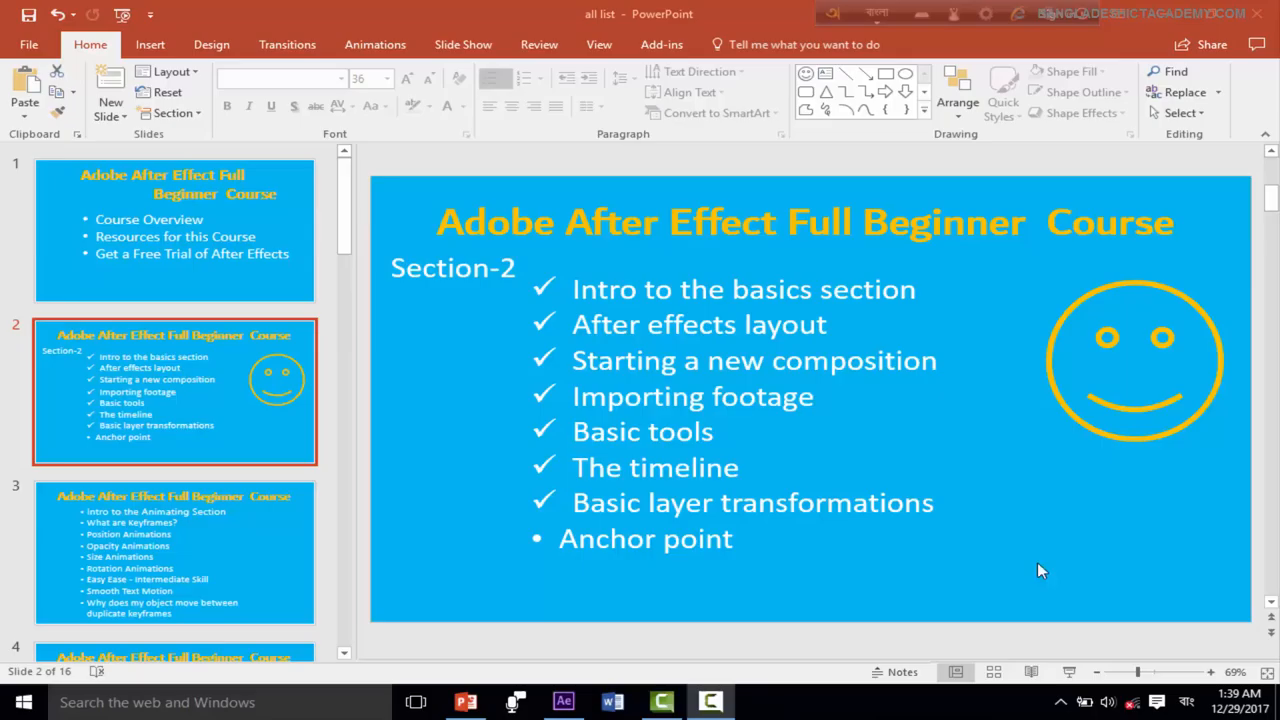
Bring After Effects to the front from the taskbar after reviewing the Section-2 slide
left_click(563, 701)
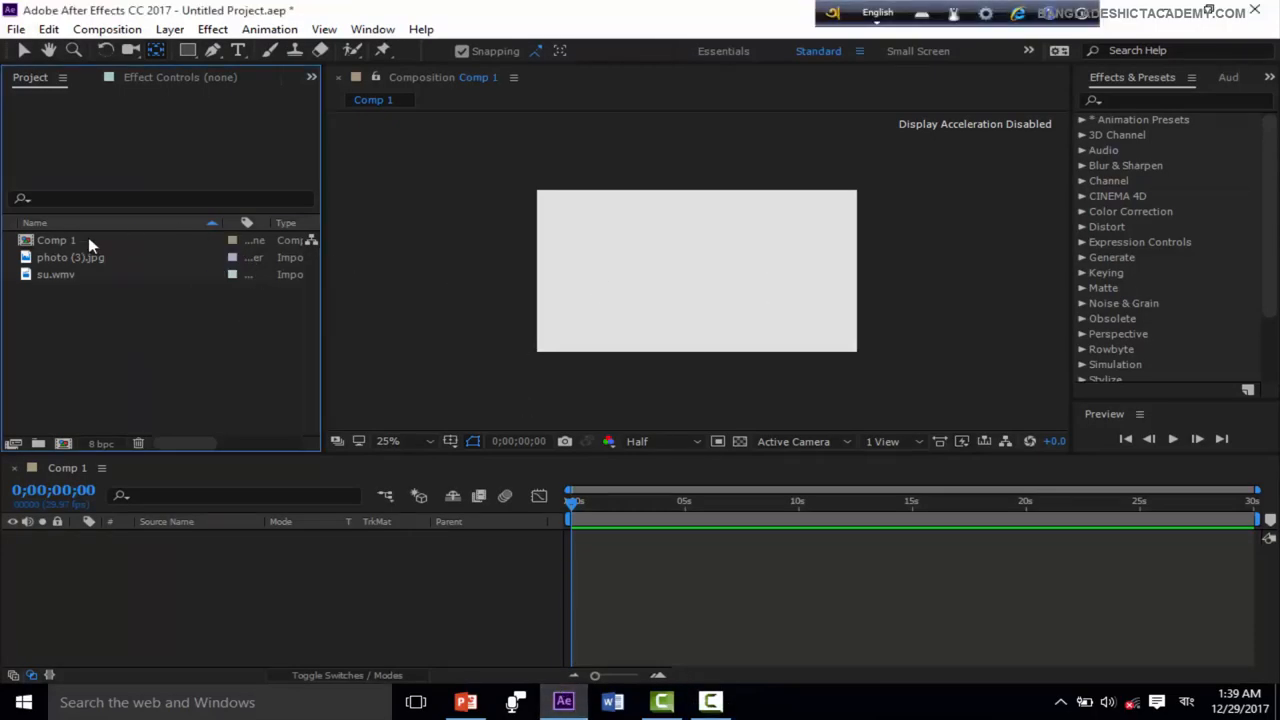
Drag photo (3).jpg and su.wmv from the Project panel into the Comp 1 timeline
left_click(70, 257)
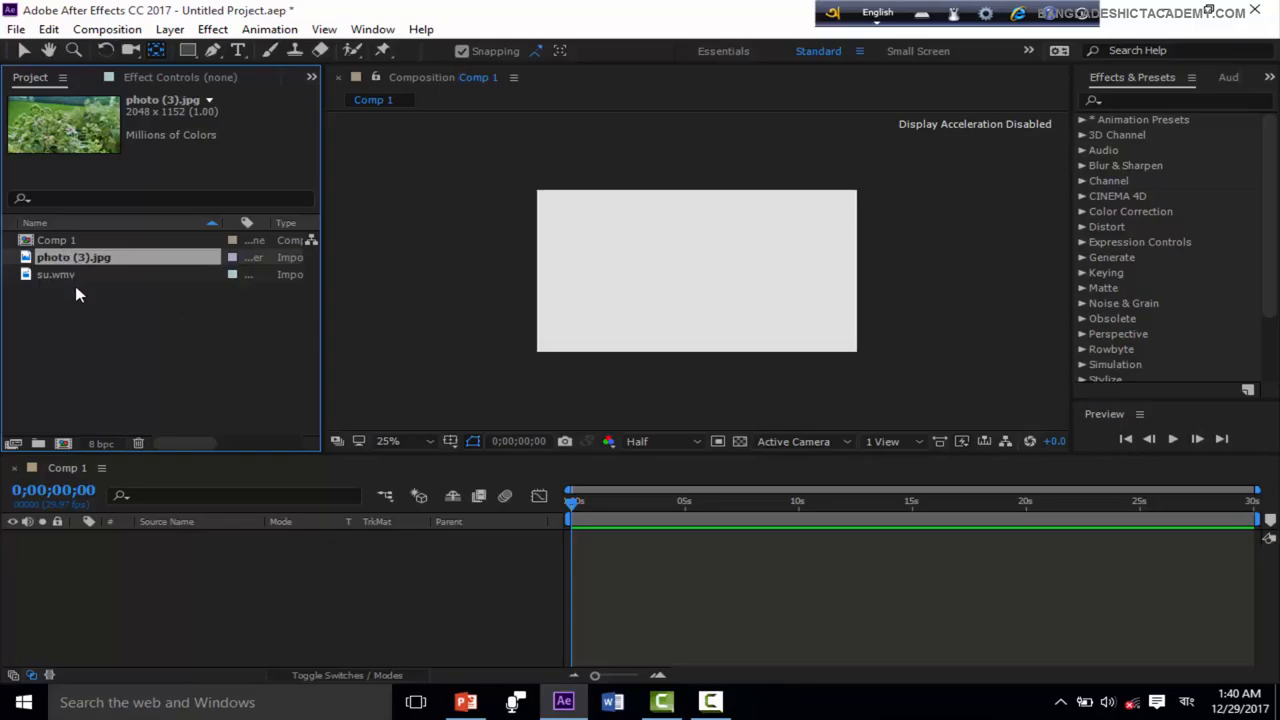
left_click(150, 330)
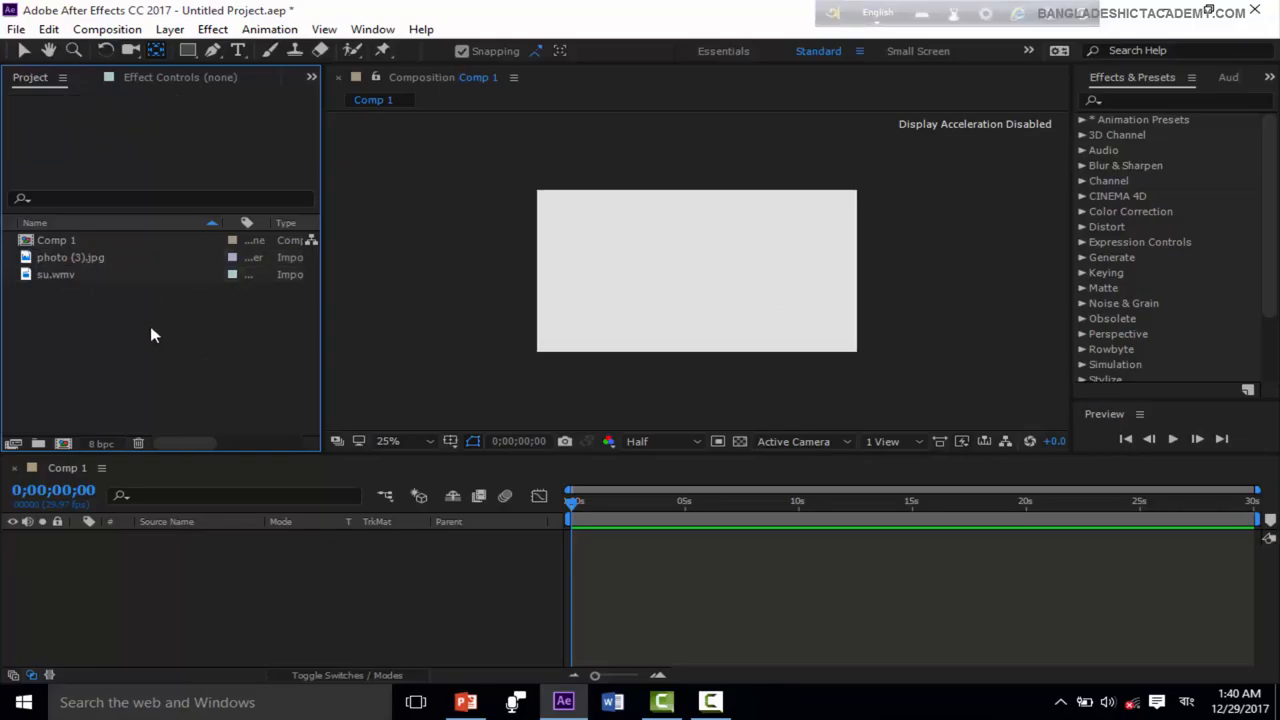
mouse_move(68, 265)
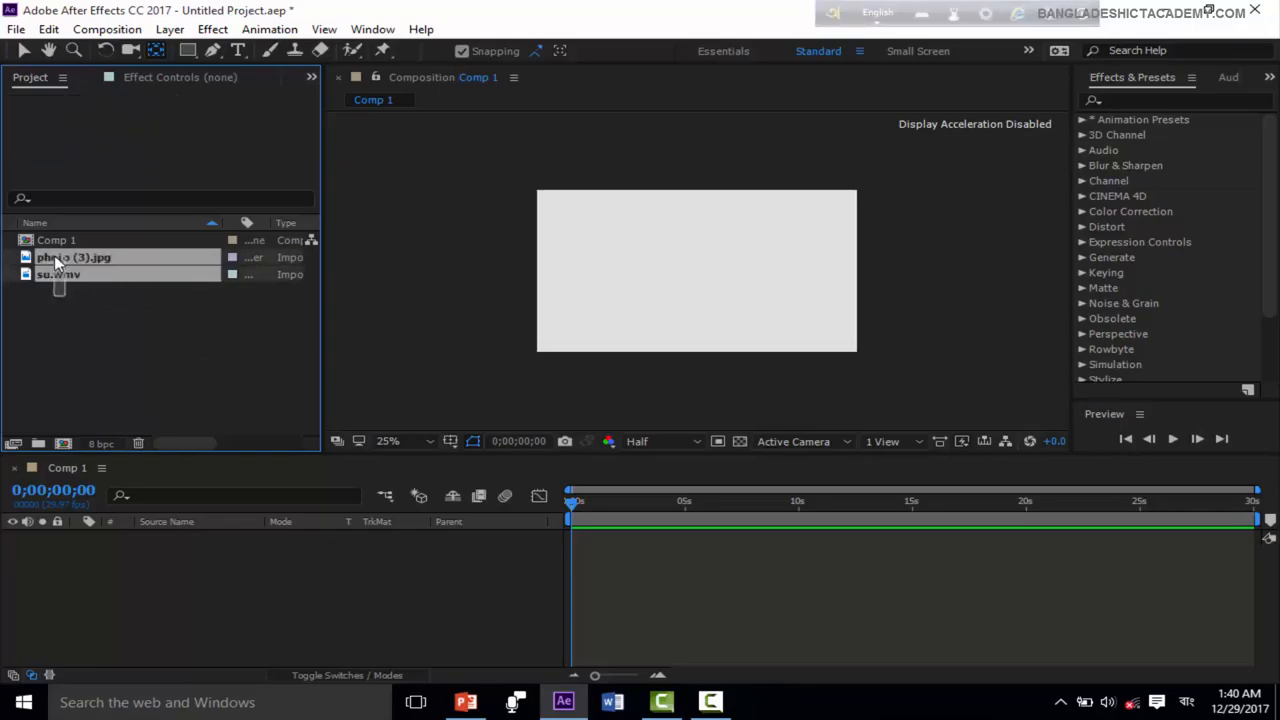
left_click_drag(73, 257, 275, 560)
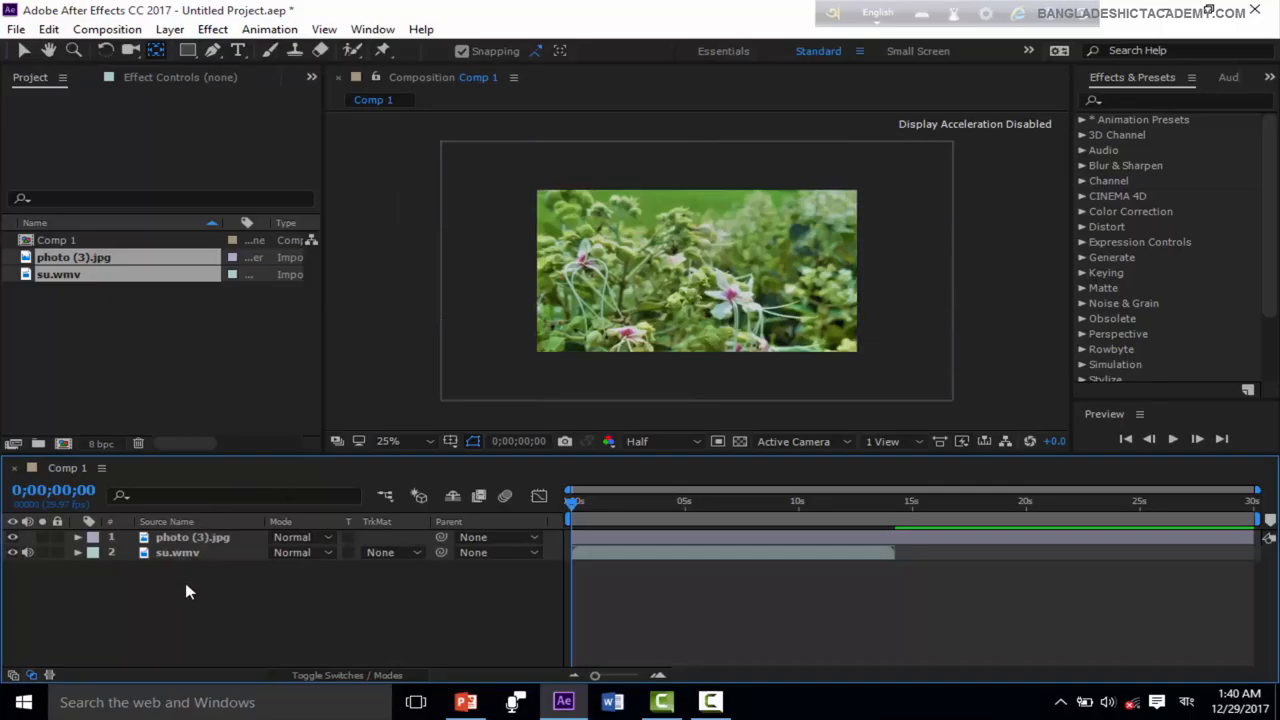
mouse_move(278, 573)
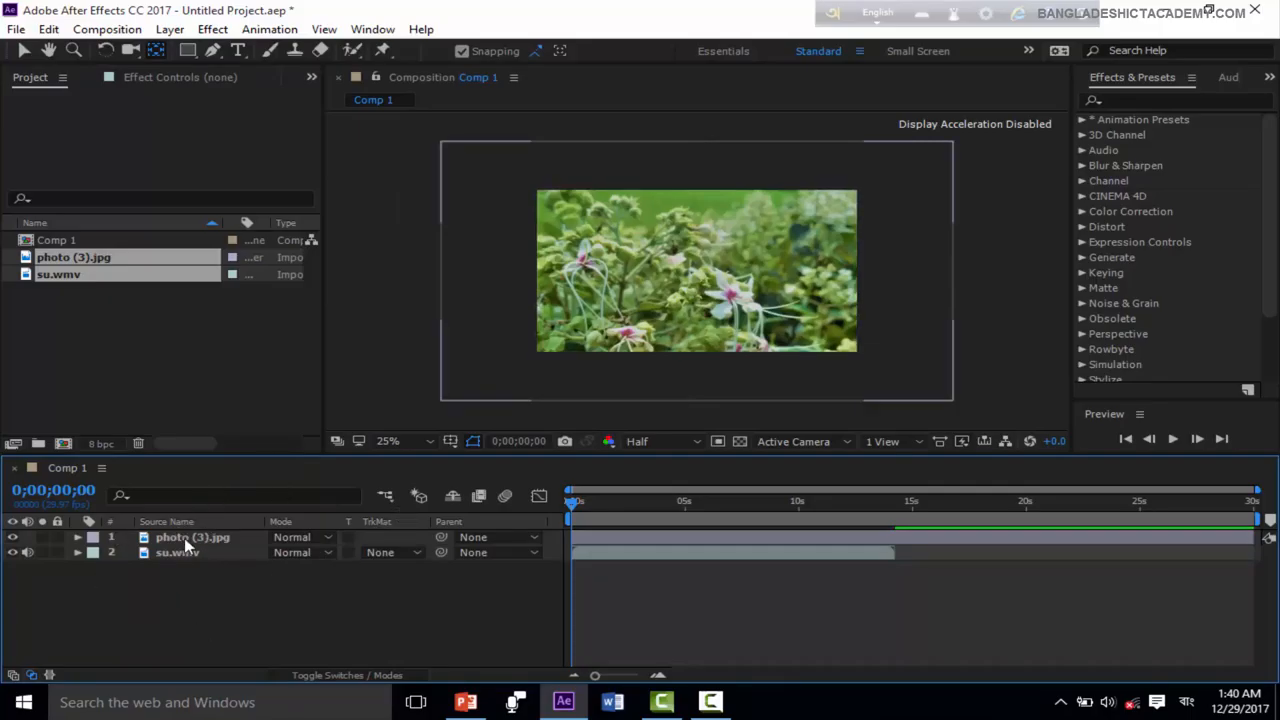
Turn off the su.wmv layer's eye switch, then reselect the photo (3).jpg layer
left_click(192, 537)
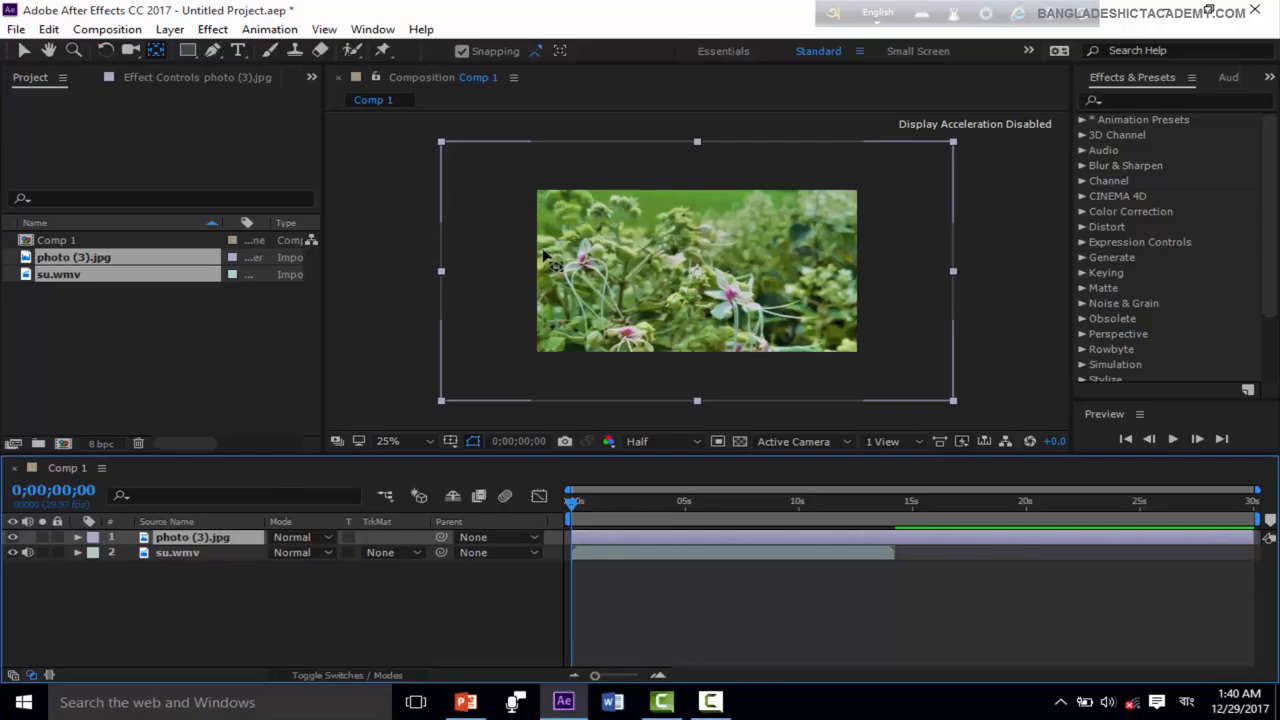
left_click(230, 600)
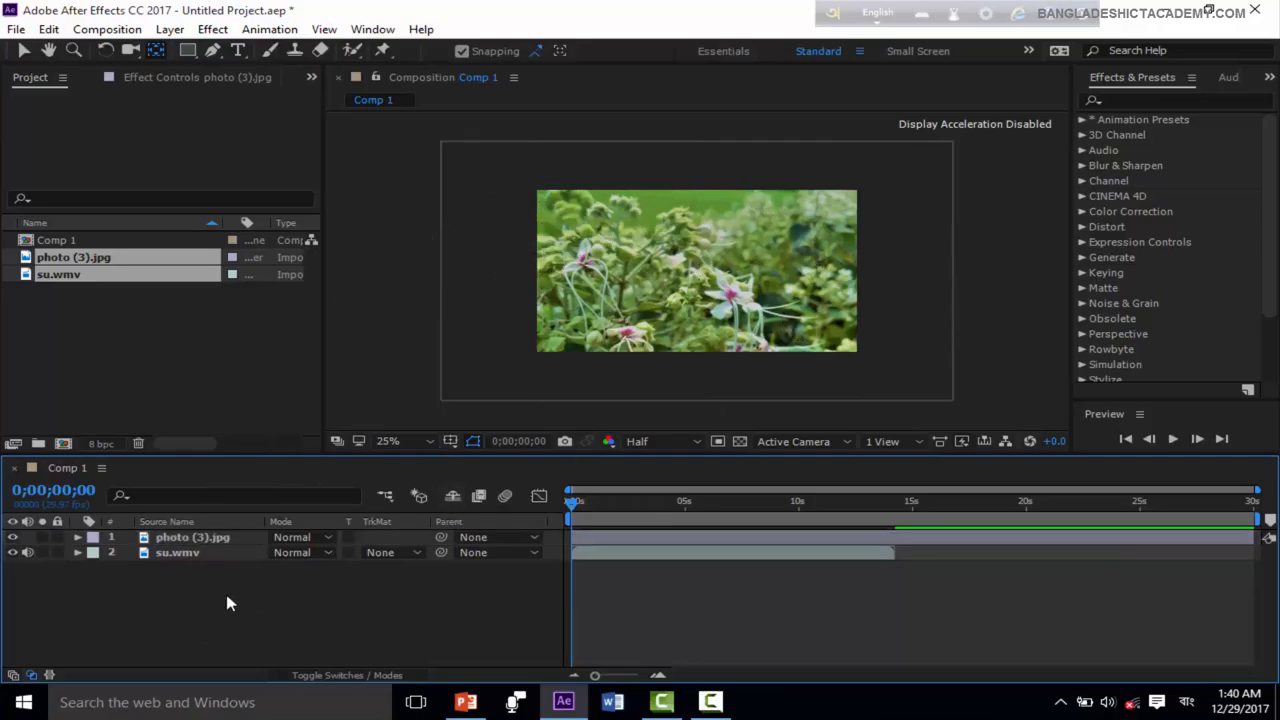
left_click(177, 552)
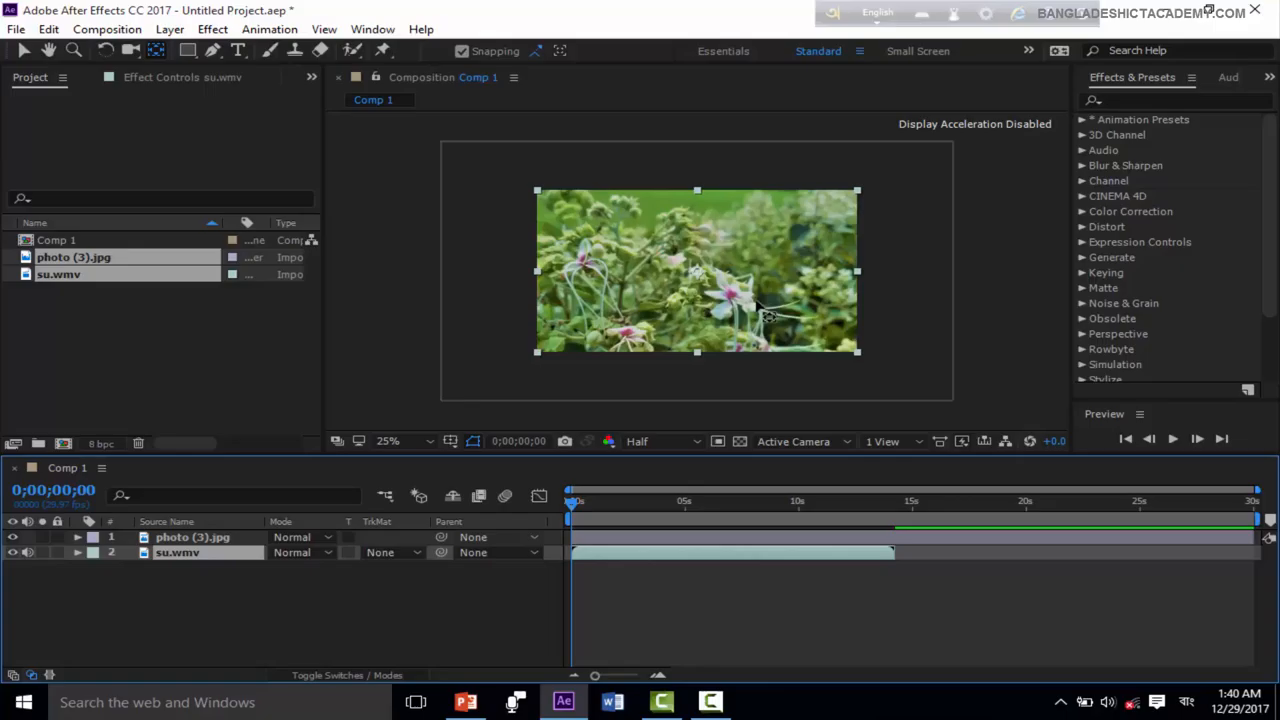
mouse_move(425, 390)
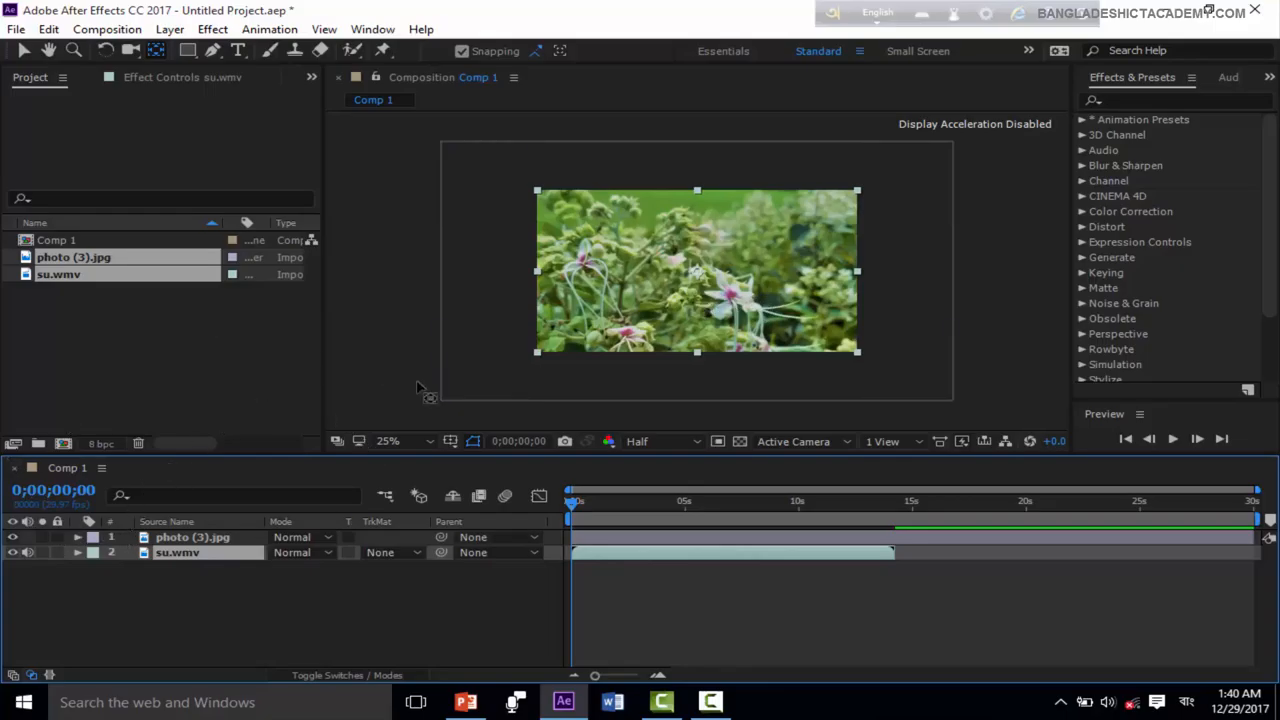
left_click(13, 537)
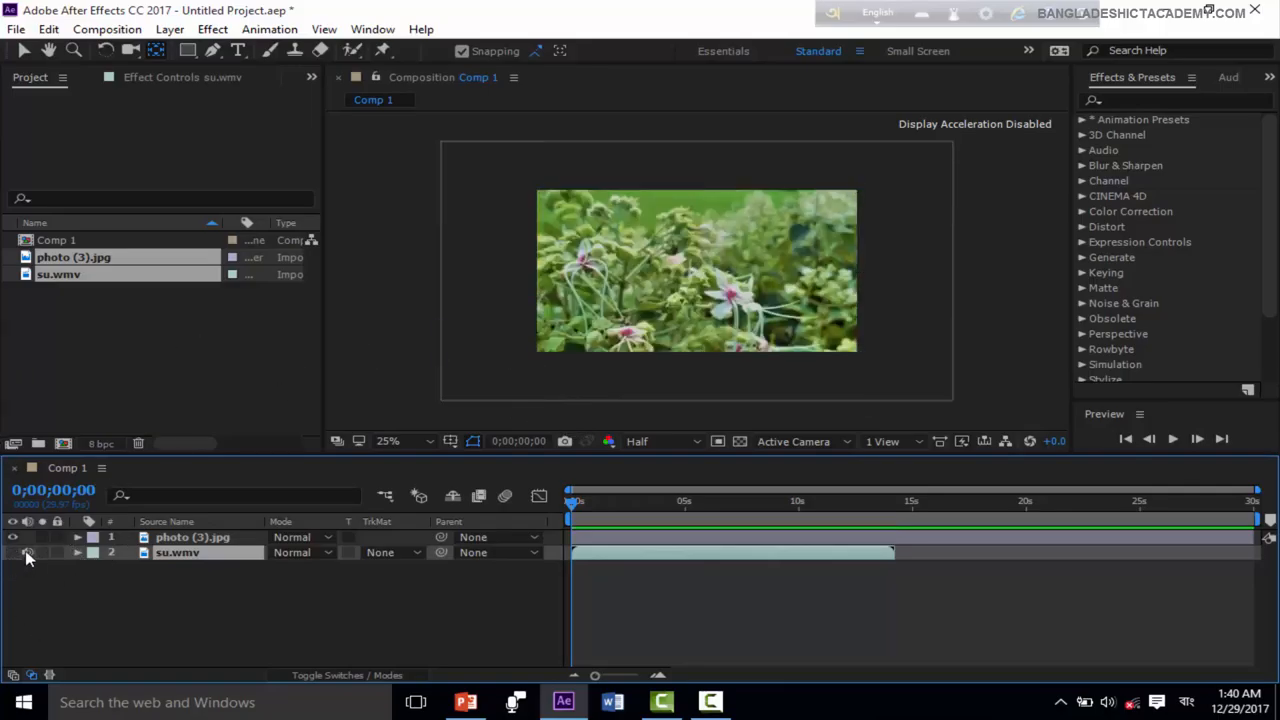
left_click(13, 537)
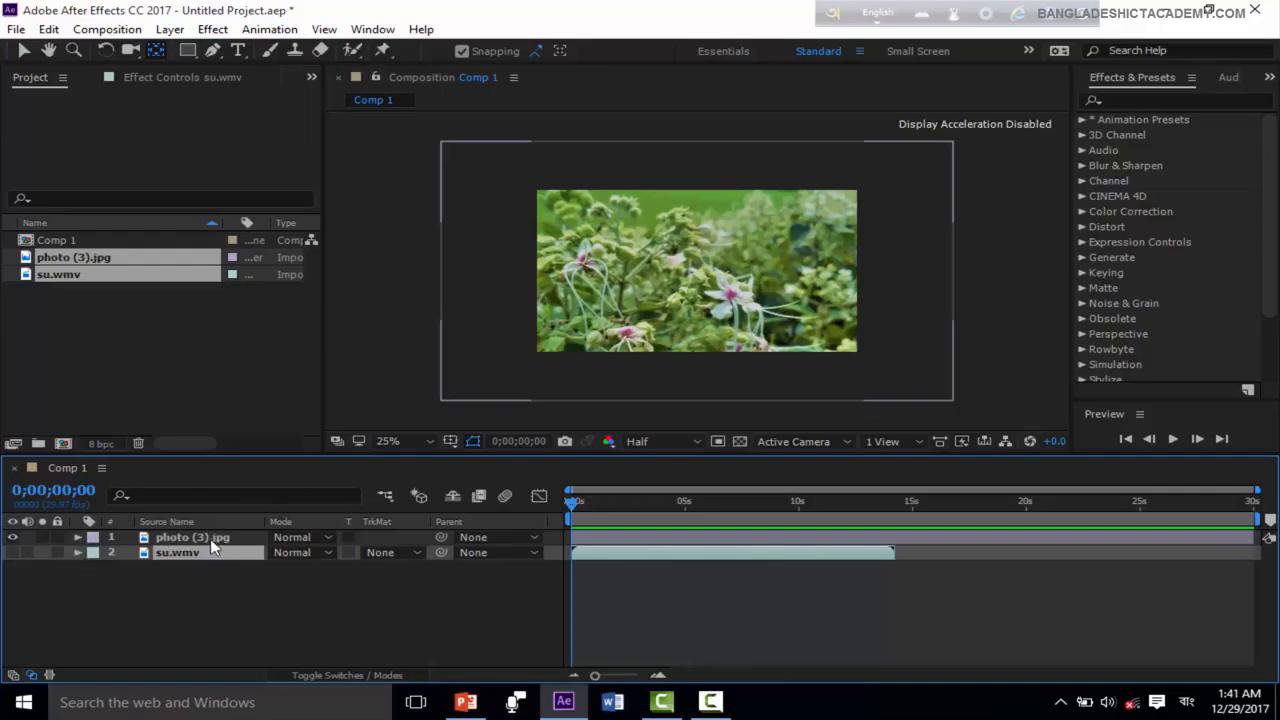
left_click(192, 537)
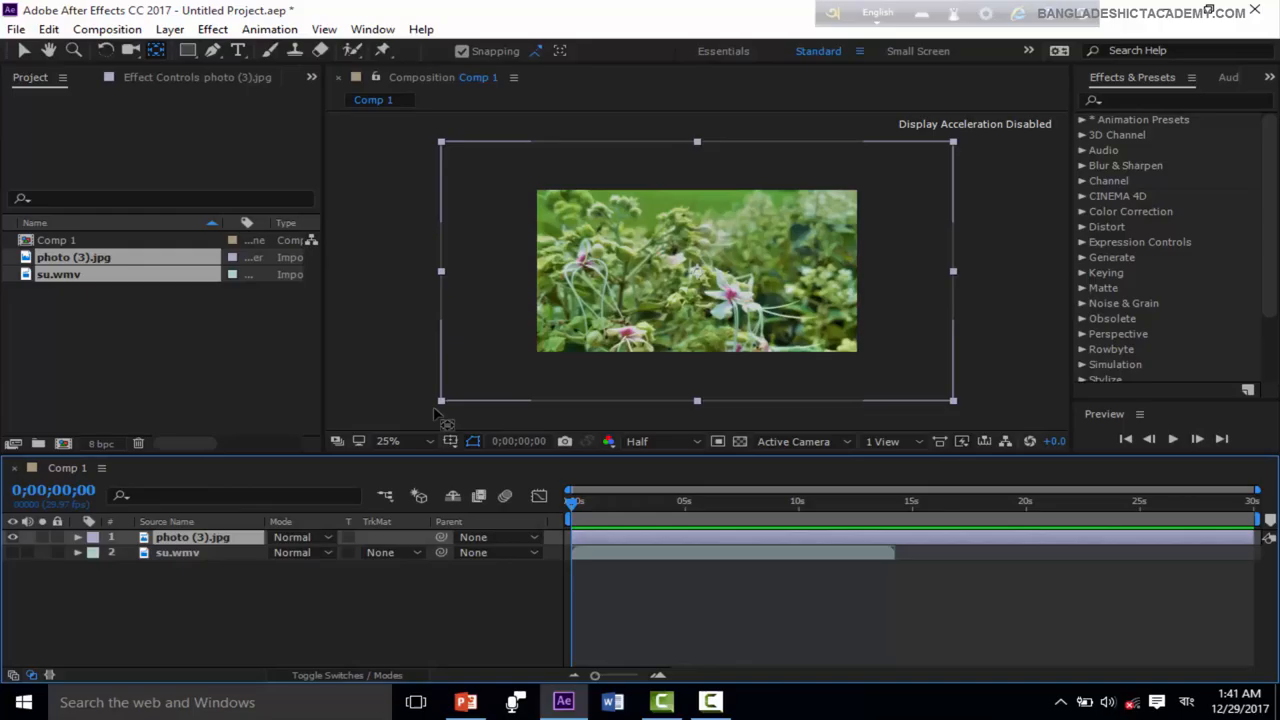
Scrub the photo's Scale to 48% and set its Anchor Point to 1024,1080
left_click(77, 537)
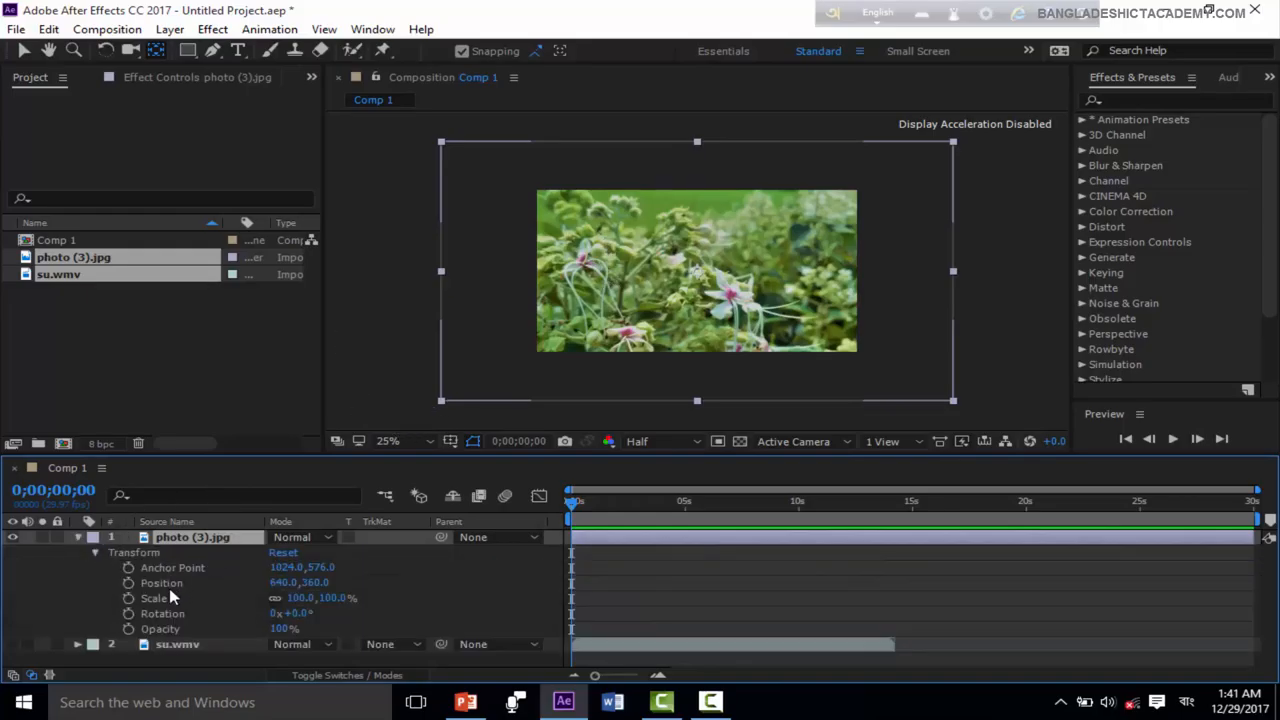
mouse_move(253, 603)
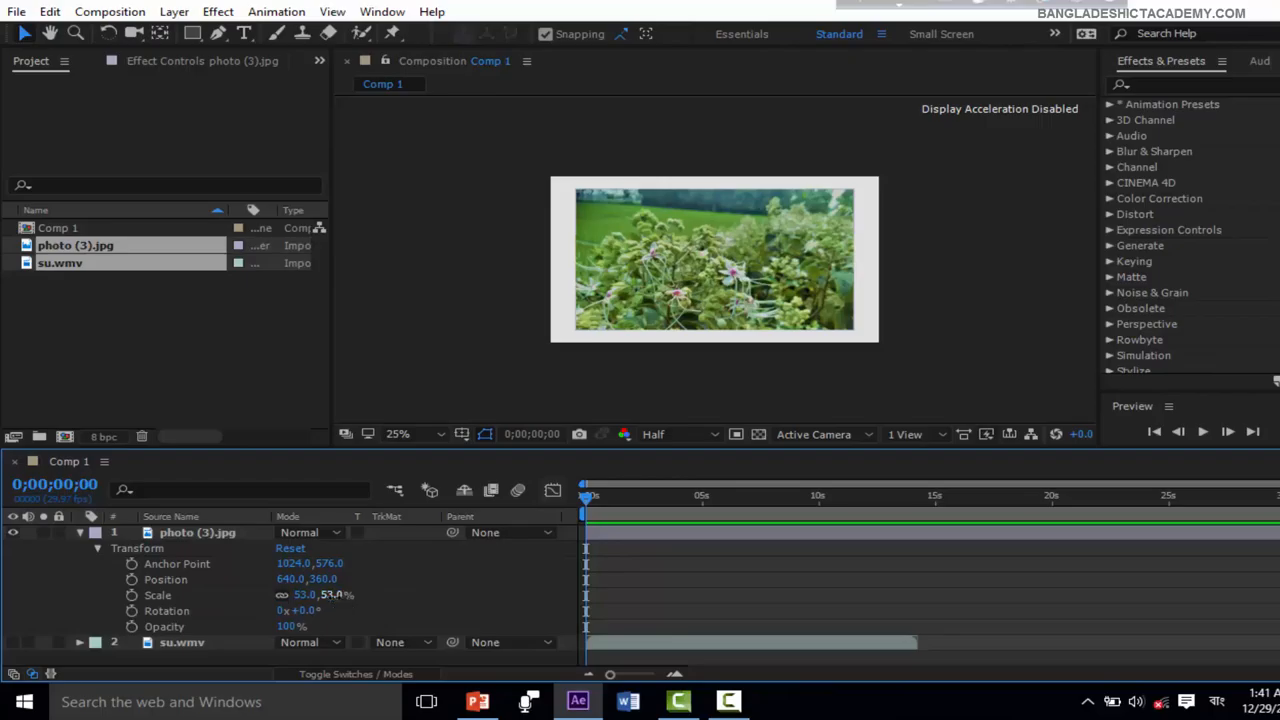
left_click_drag(320, 595, 290, 595)
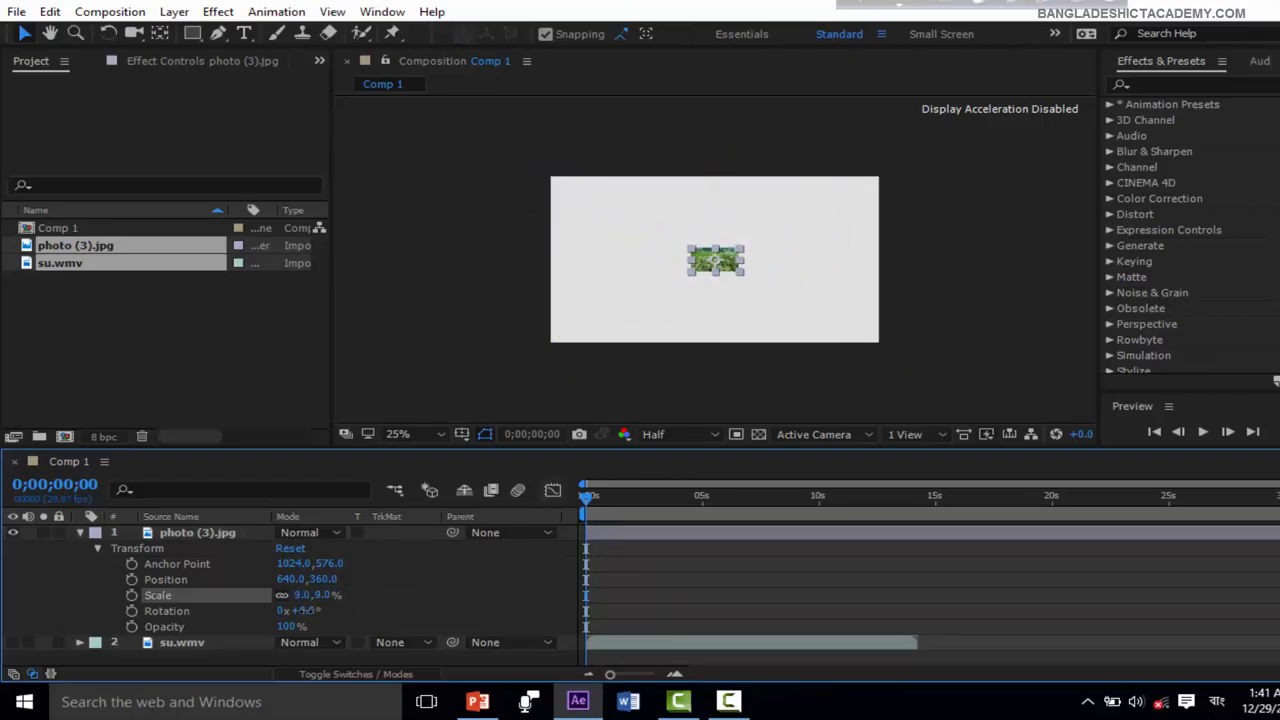
left_click_drag(305, 595, 355, 595)
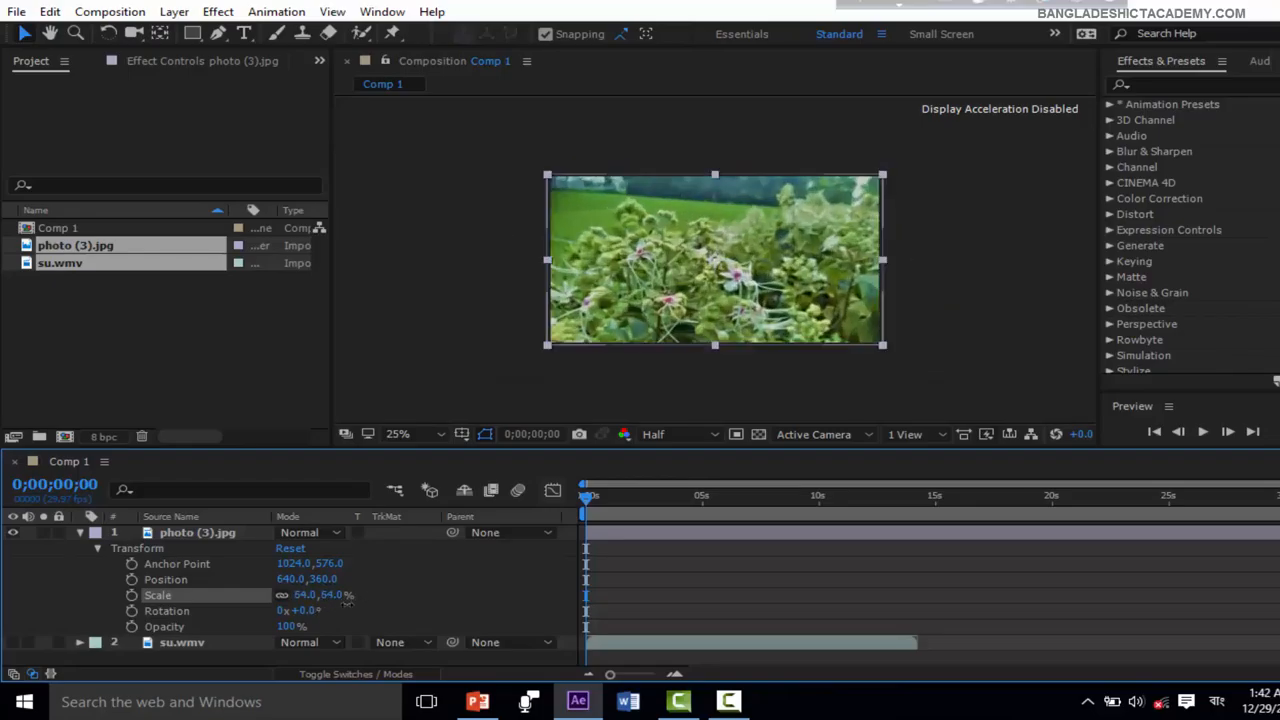
left_click_drag(320, 594, 310, 594)
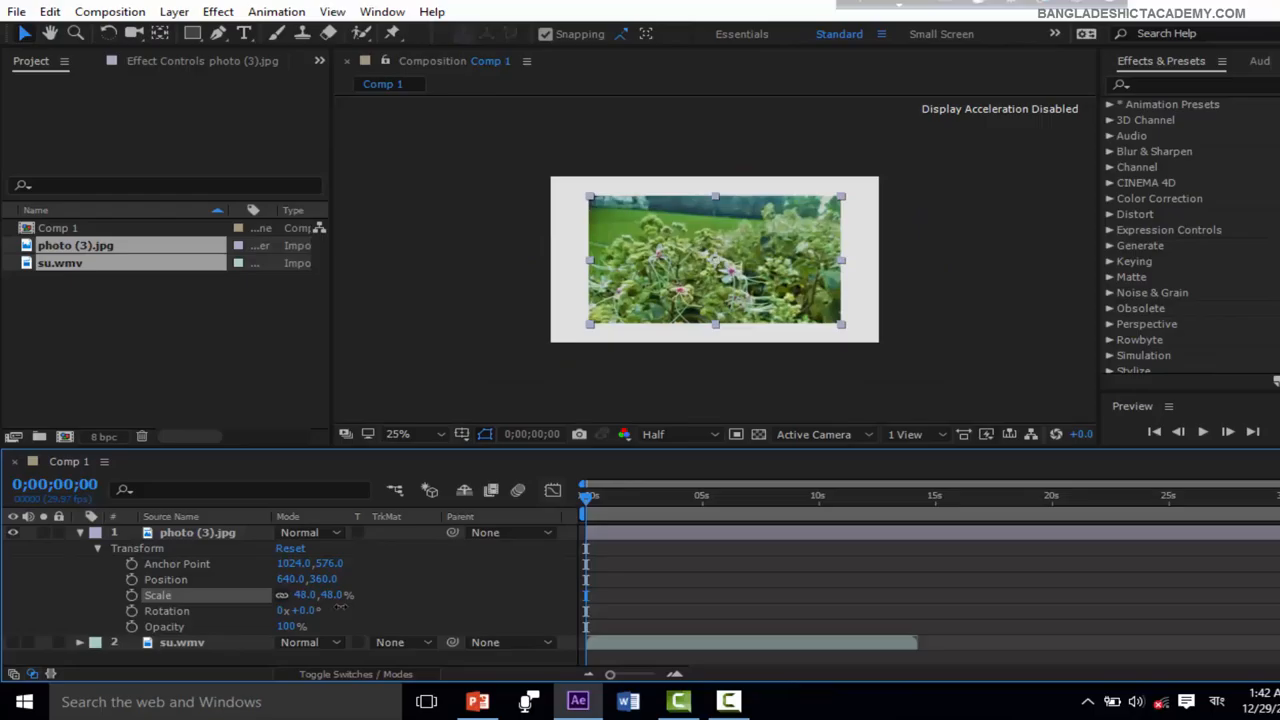
double_click(197, 532)
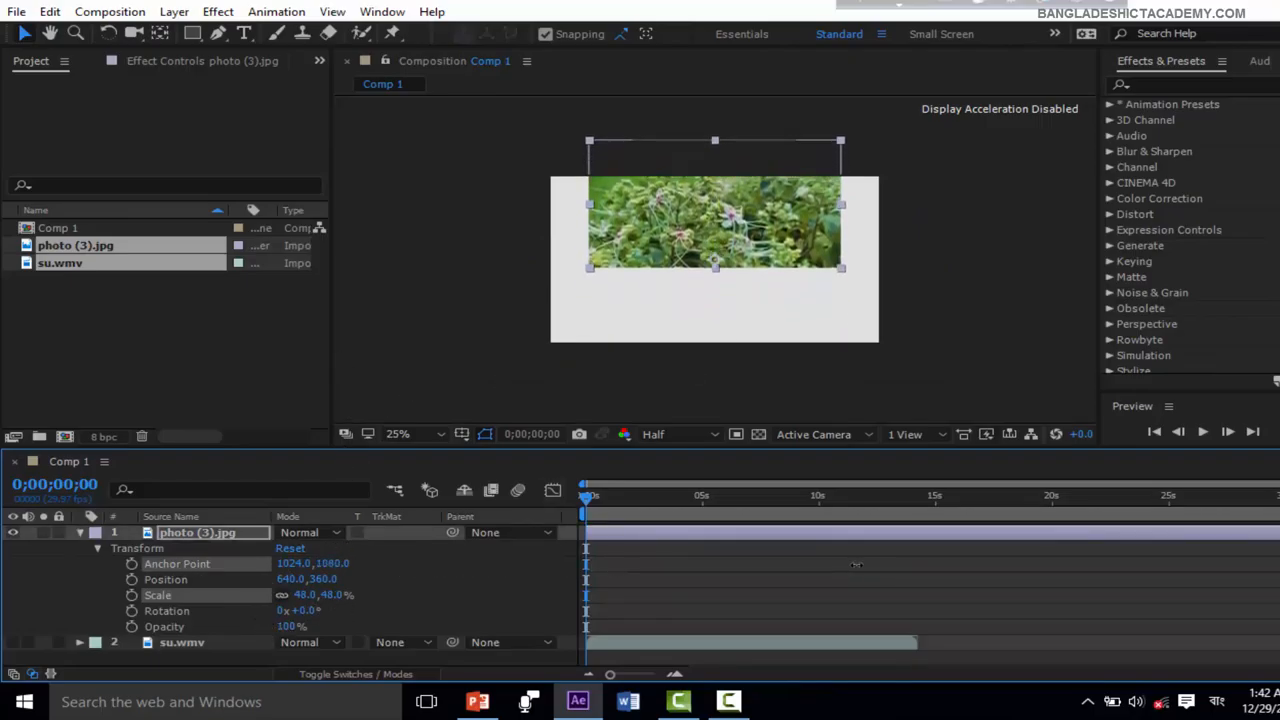
Place the photo at 680,588, anchor 1024,1114, scale 45%, rotation -4°
left_click_drag(714, 220, 727, 301)
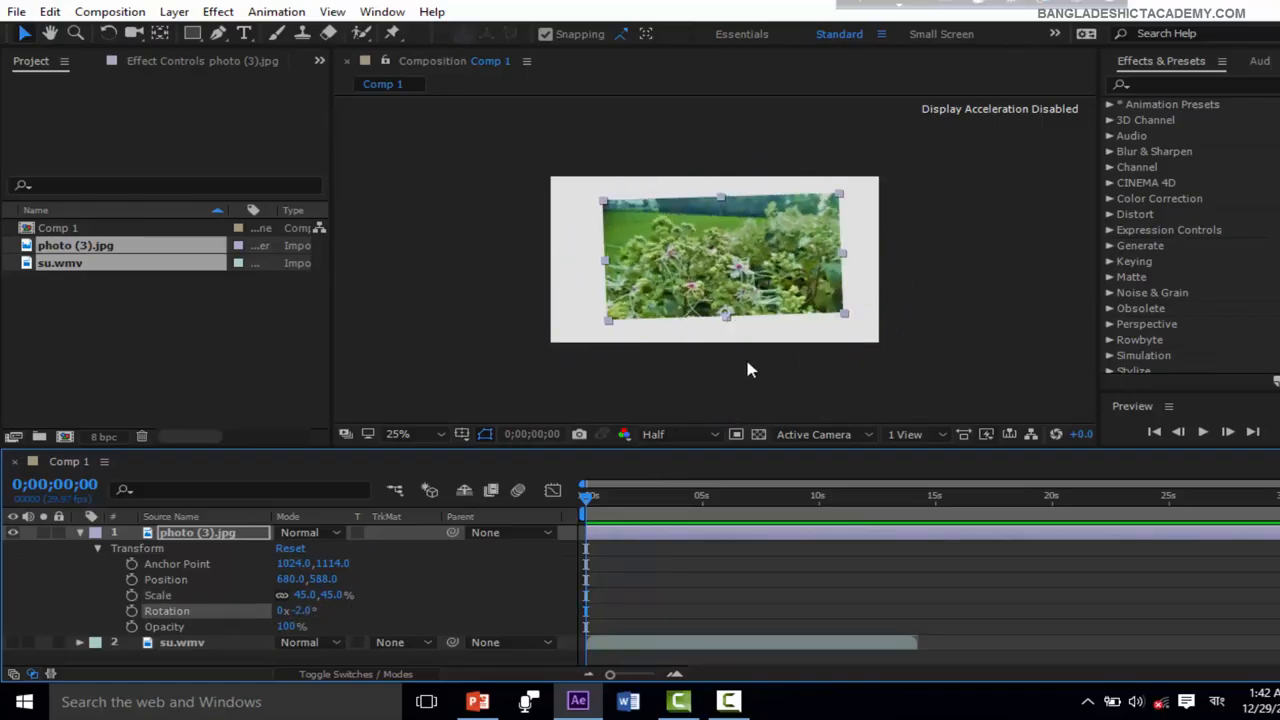
left_click(398, 433)
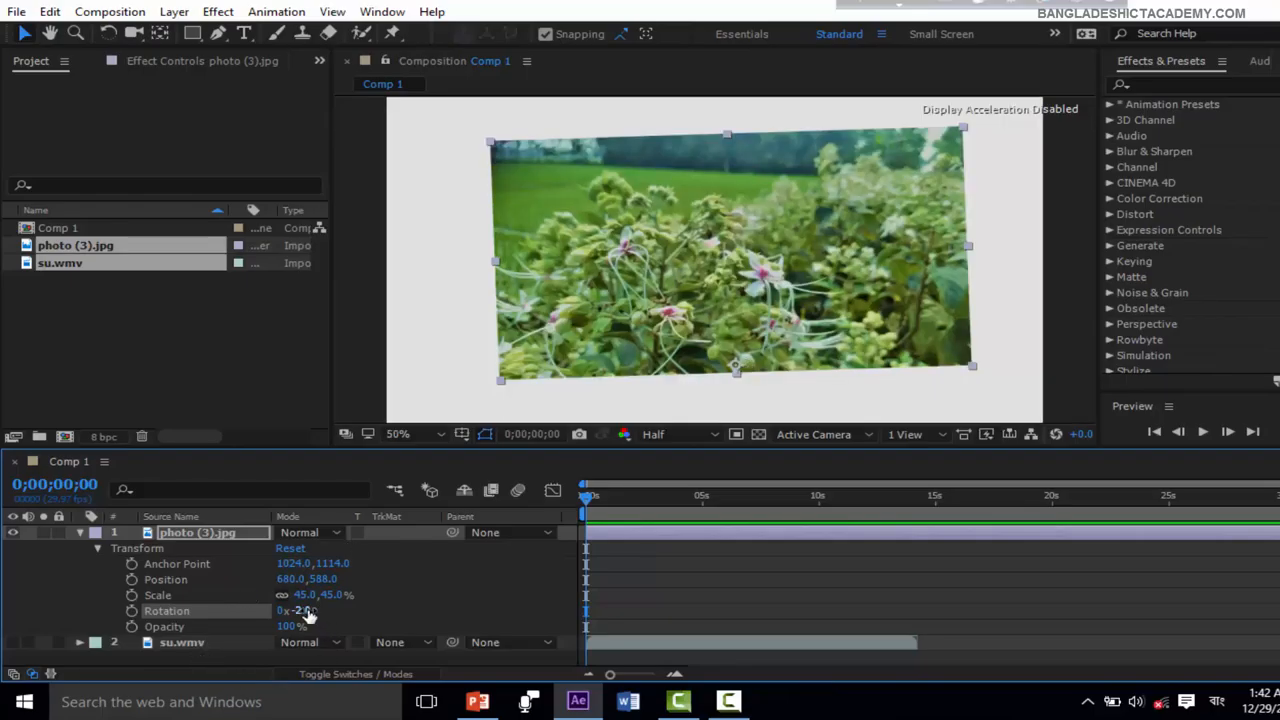
left_click_drag(300, 610, 320, 610)
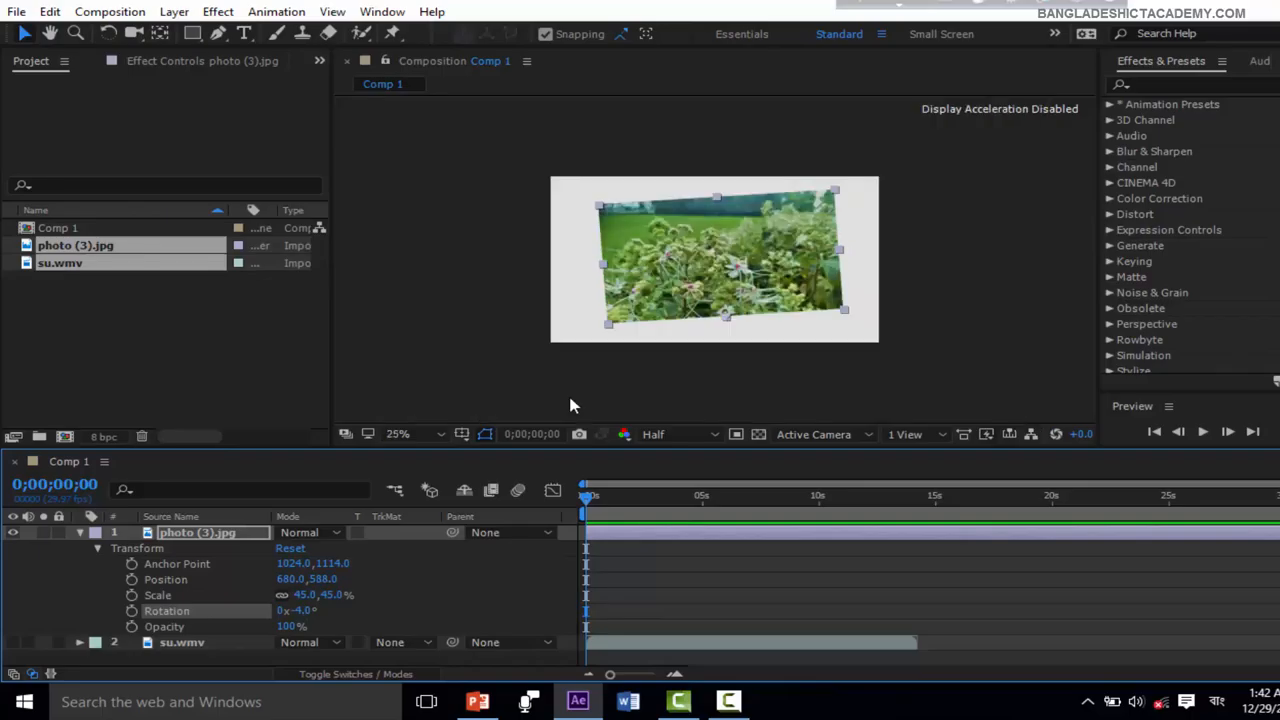
left_click(398, 434)
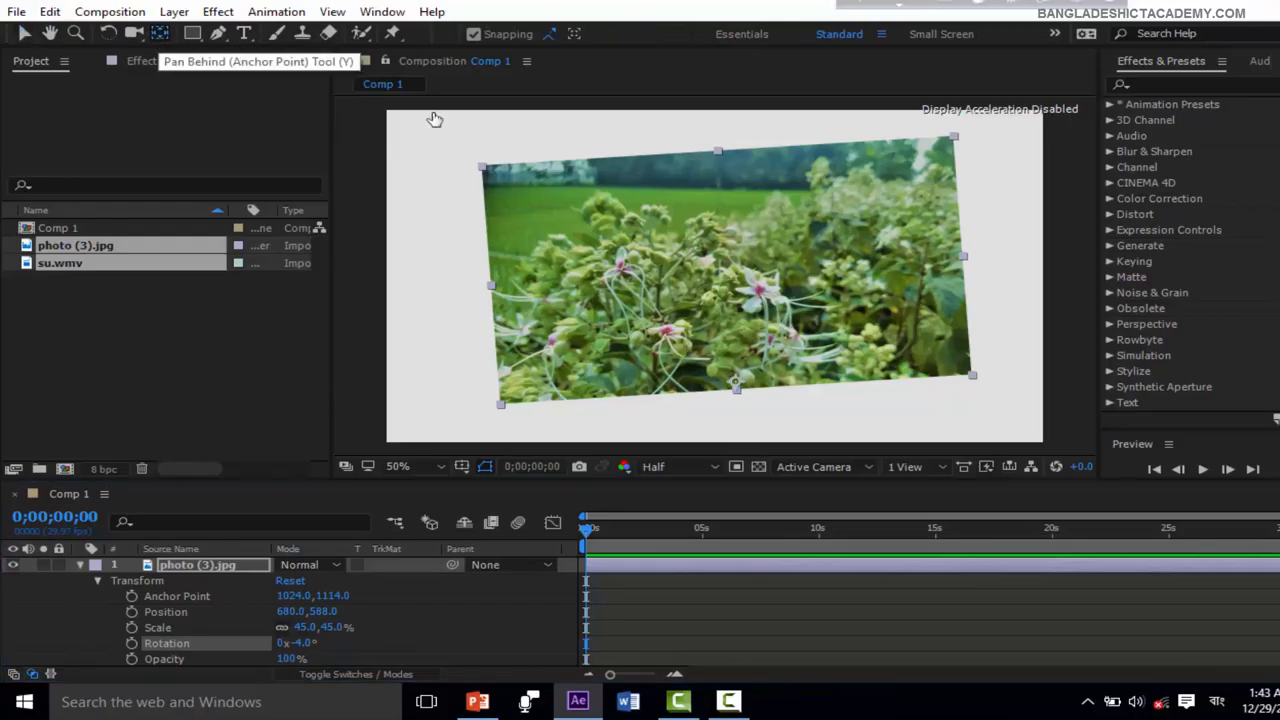
Anchor the photo at its top-right corner, scale it to 20%, rotate it +26°, then show PowerPoint
left_click_drag(735, 383, 825, 263)
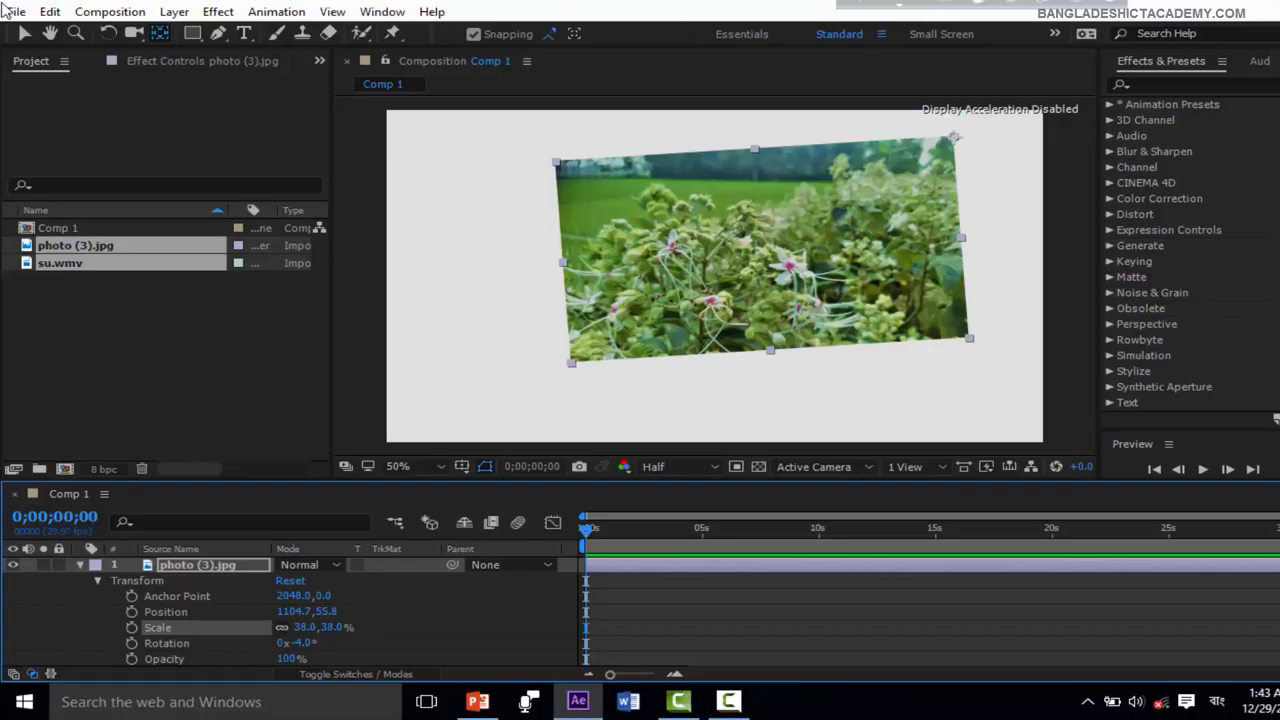
left_click_drag(770, 260, 700, 290)
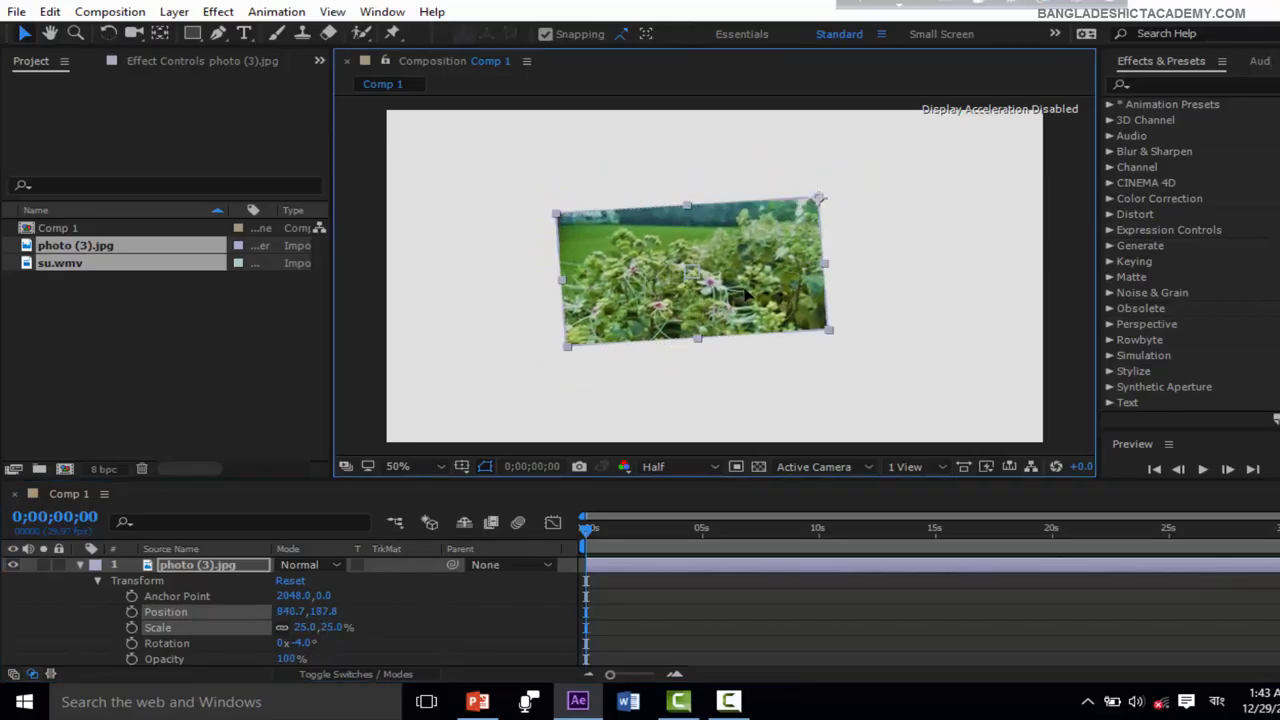
left_click_drag(695, 275, 683, 290)
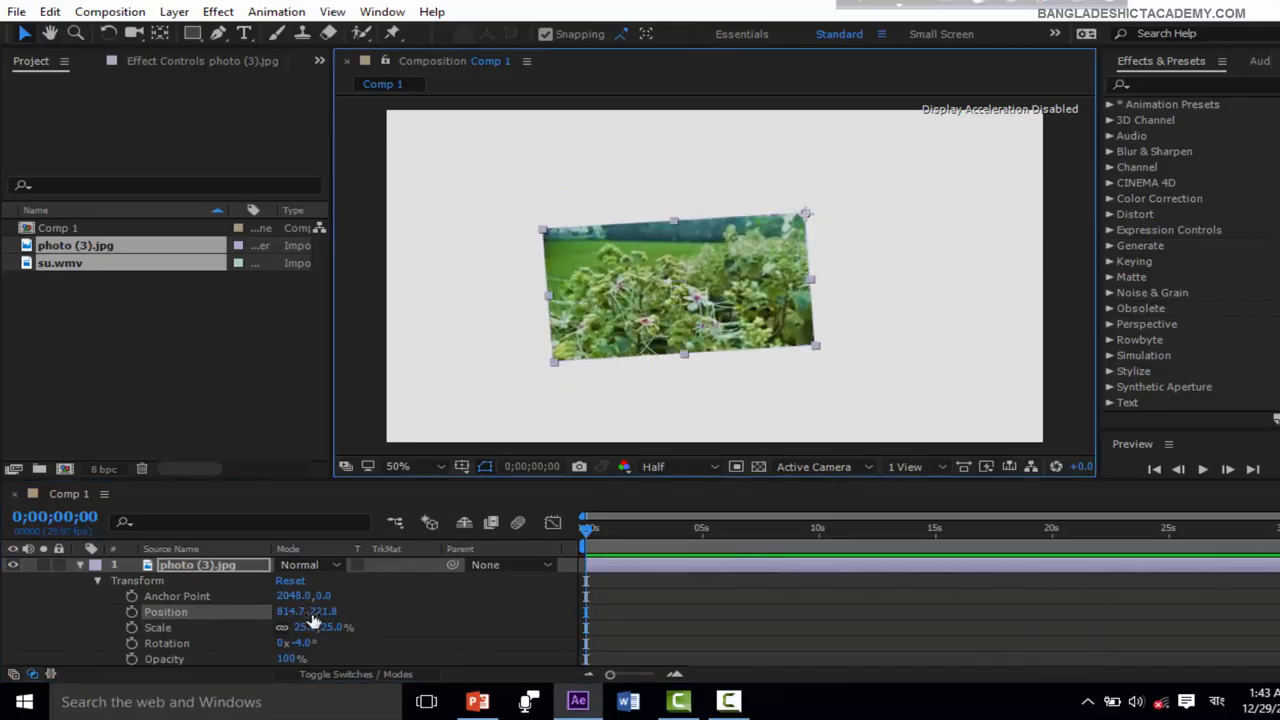
left_click_drag(310, 627, 320, 627)
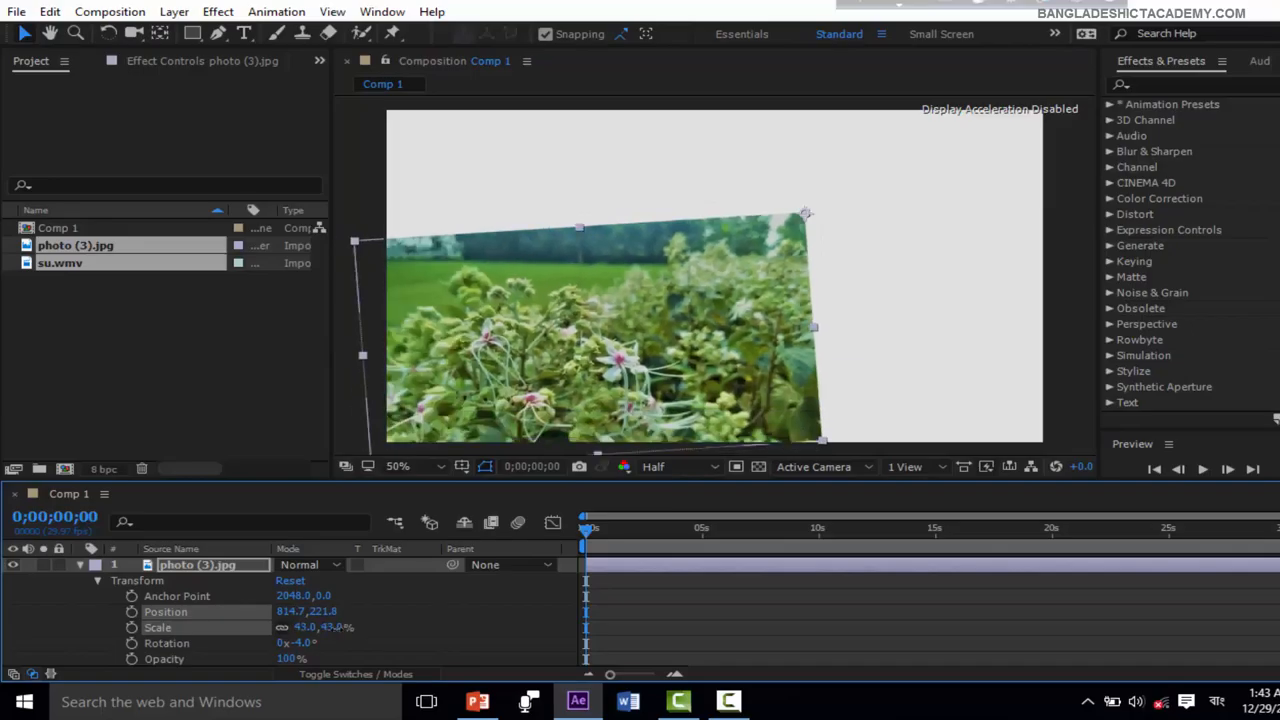
left_click_drag(320, 627, 300, 627)
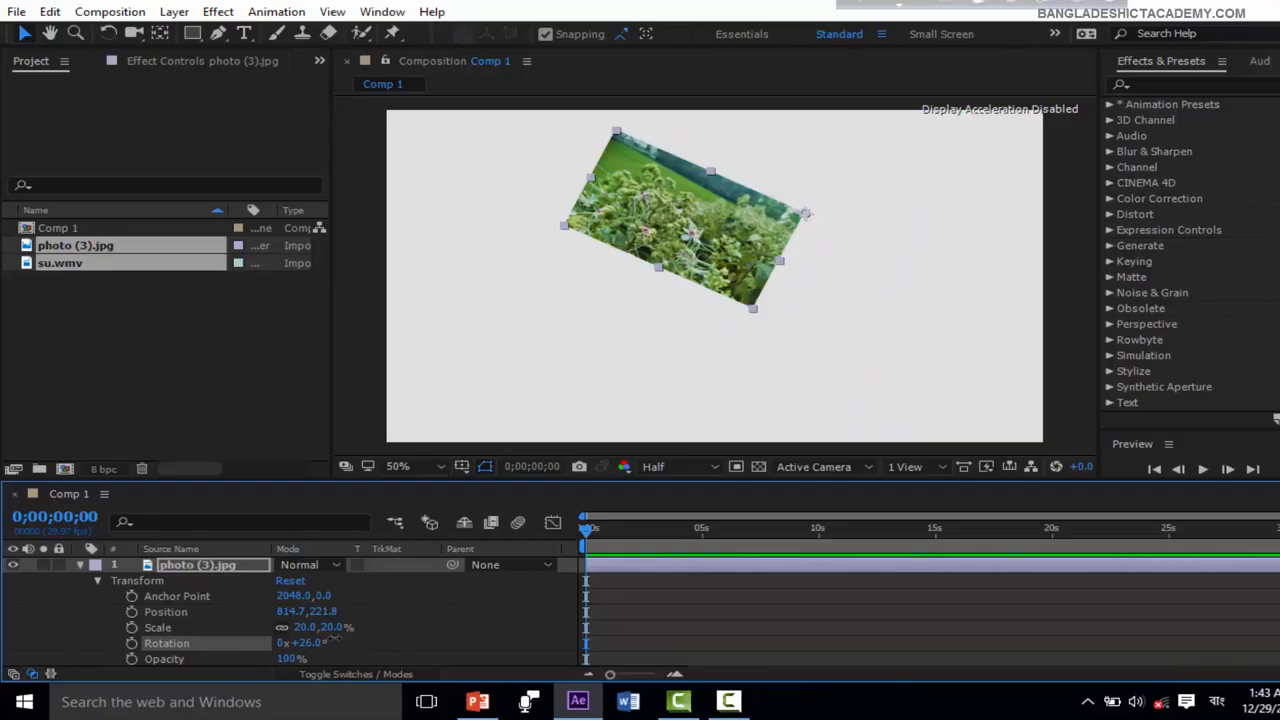
mouse_move(337, 644)
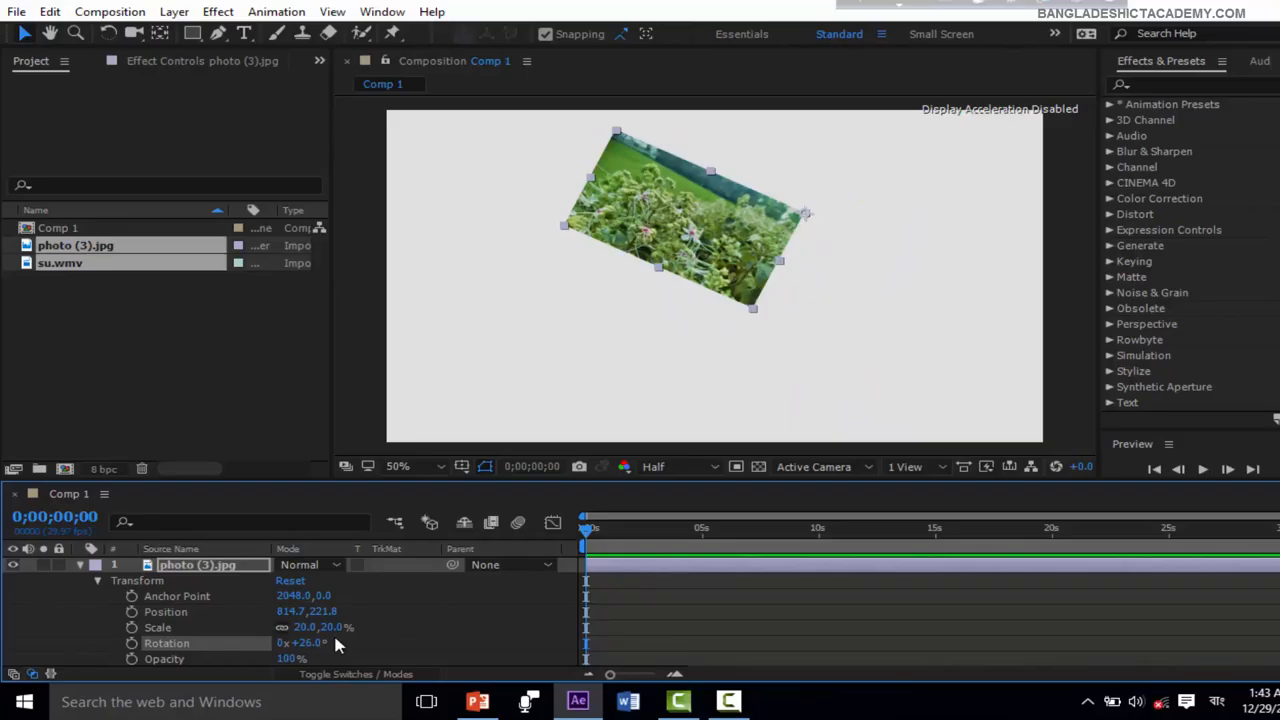
mouse_move(620, 650)
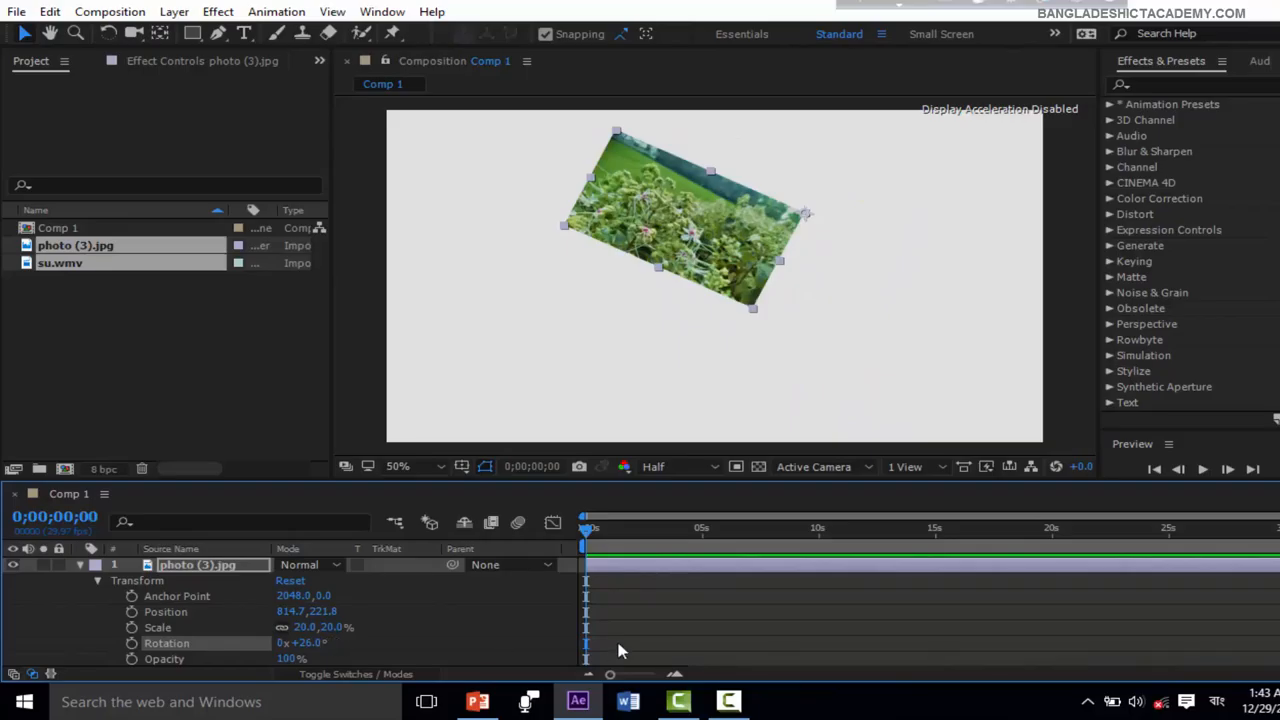
mouse_move(700, 573)
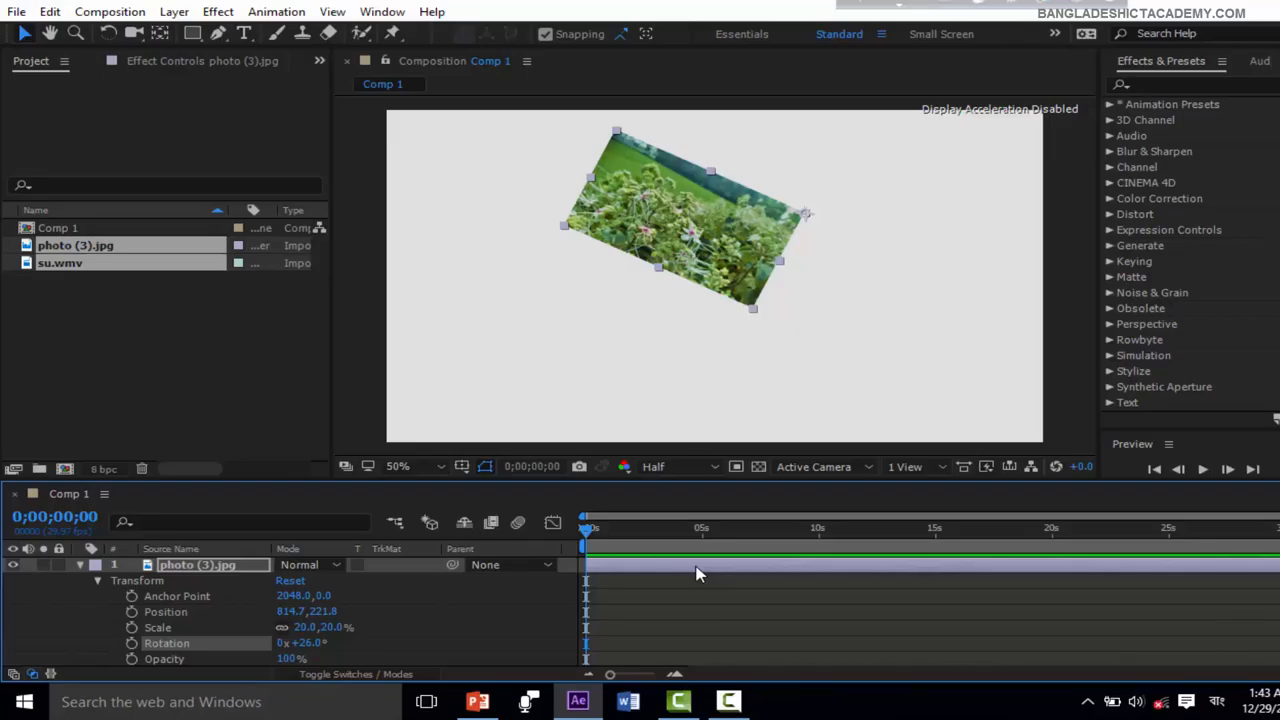
left_click(476, 701)
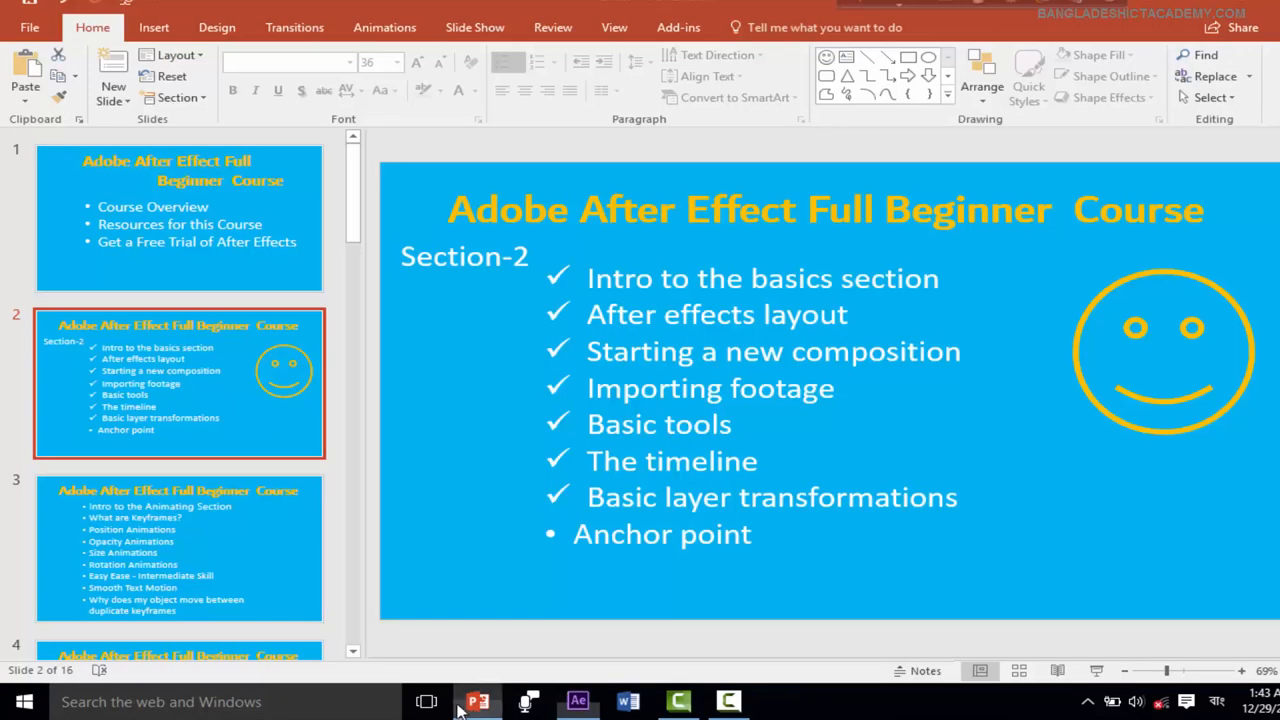
mouse_move(335, 500)
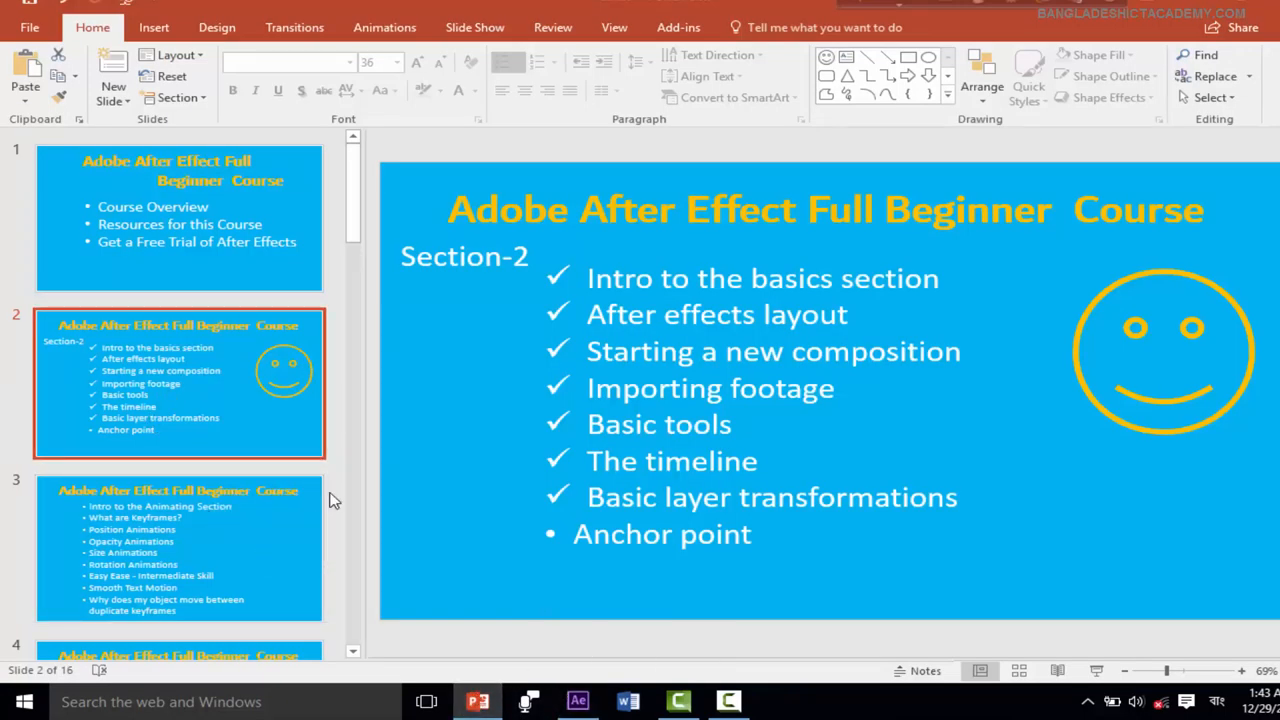